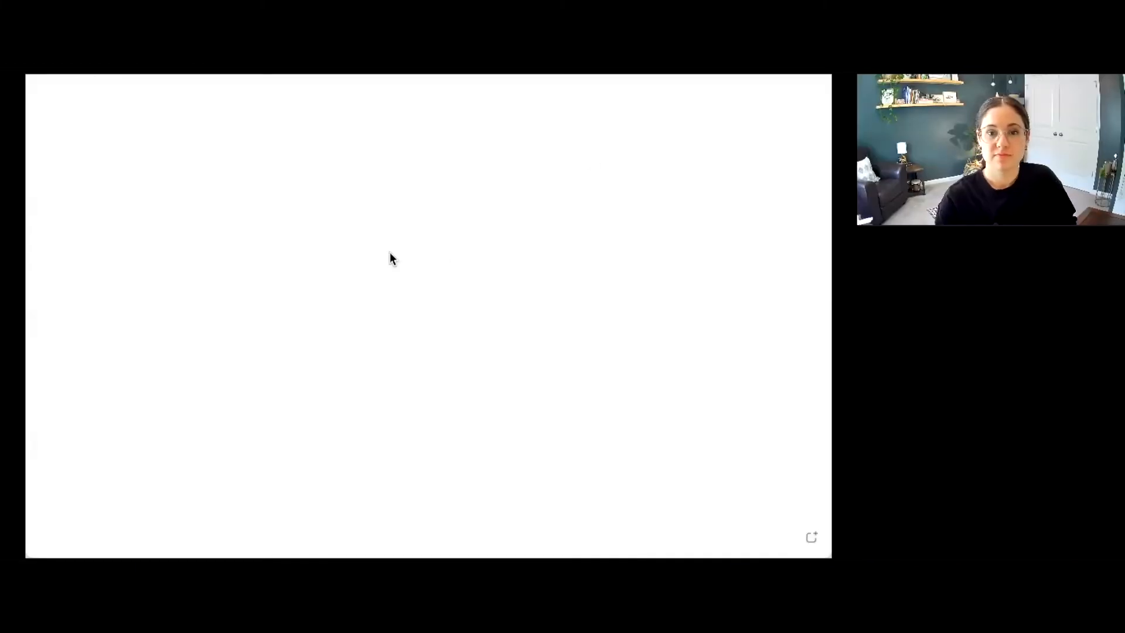
pyautogui.moveTo(226, 149)
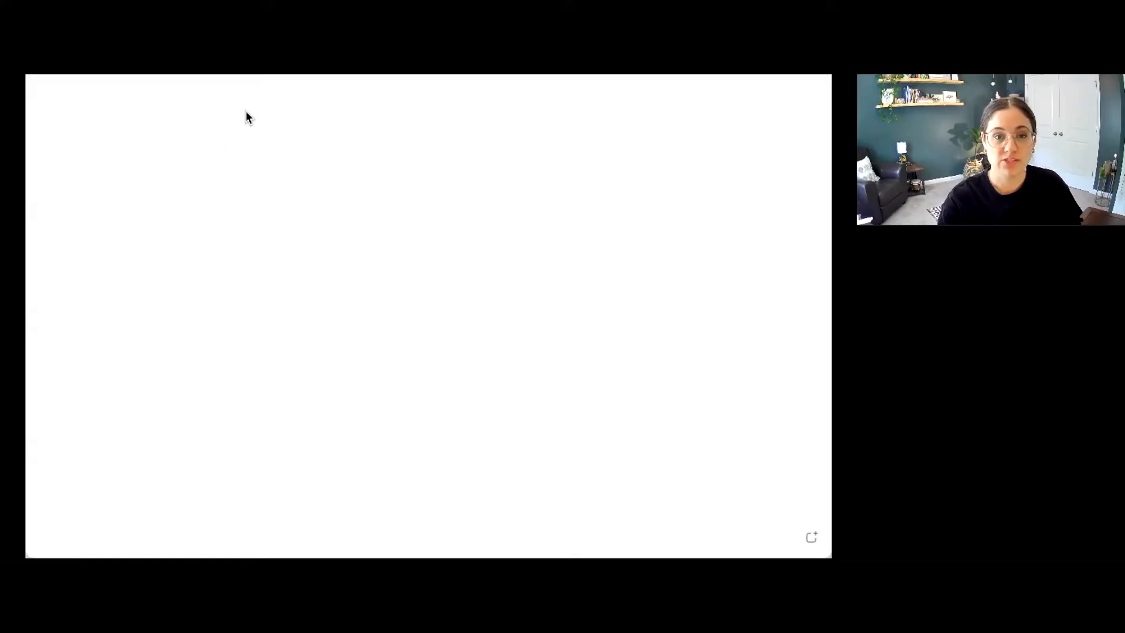
# Step: Type the blue note 'conditioned (learned)' with 'MO motivating operation' on the line below
pyautogui.write('co')
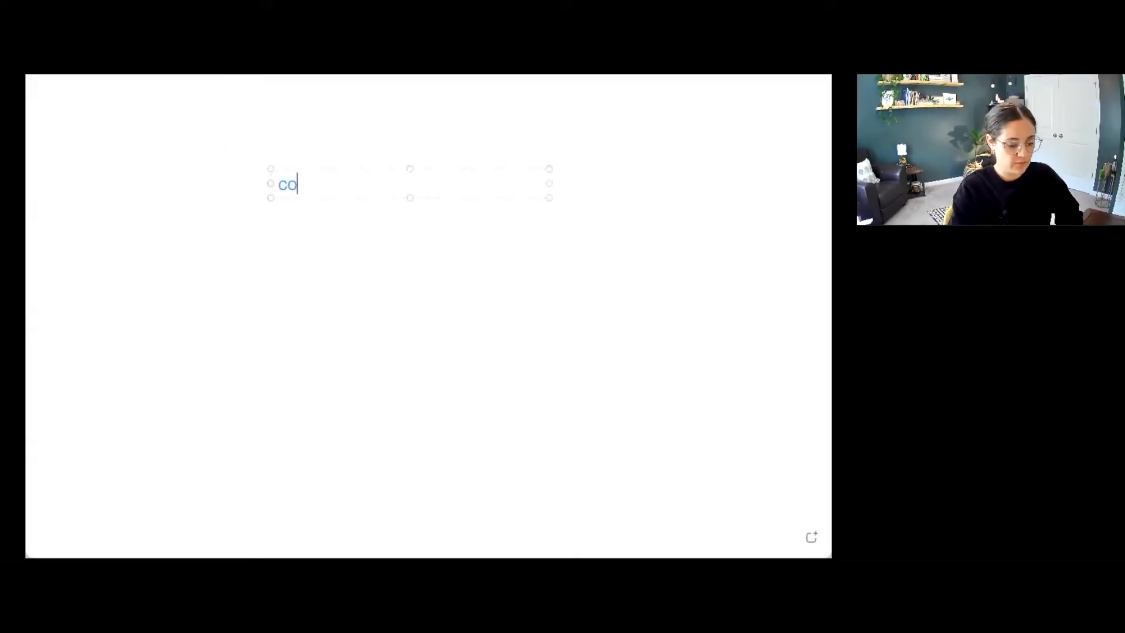
pyautogui.write('nditioned')
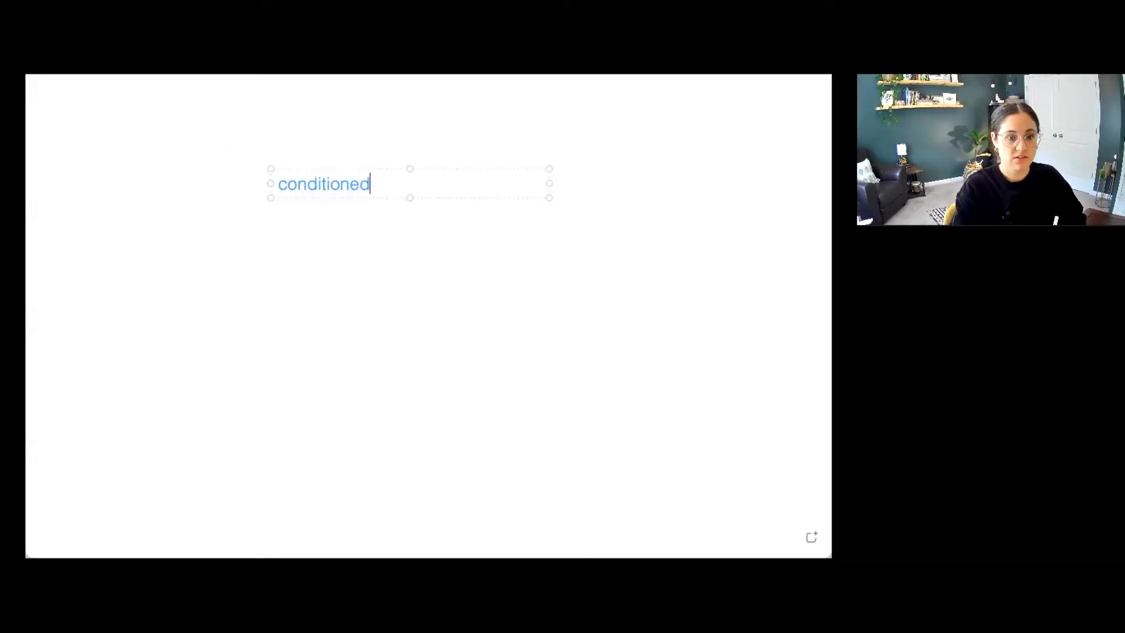
pyautogui.write('(learned')
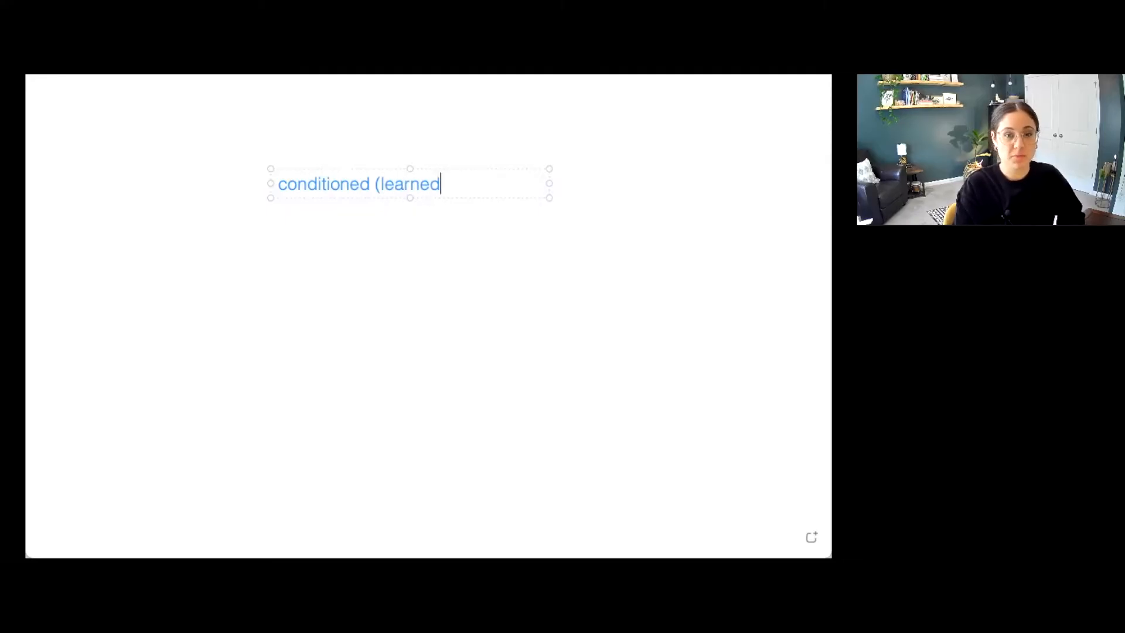
pyautogui.write(')')
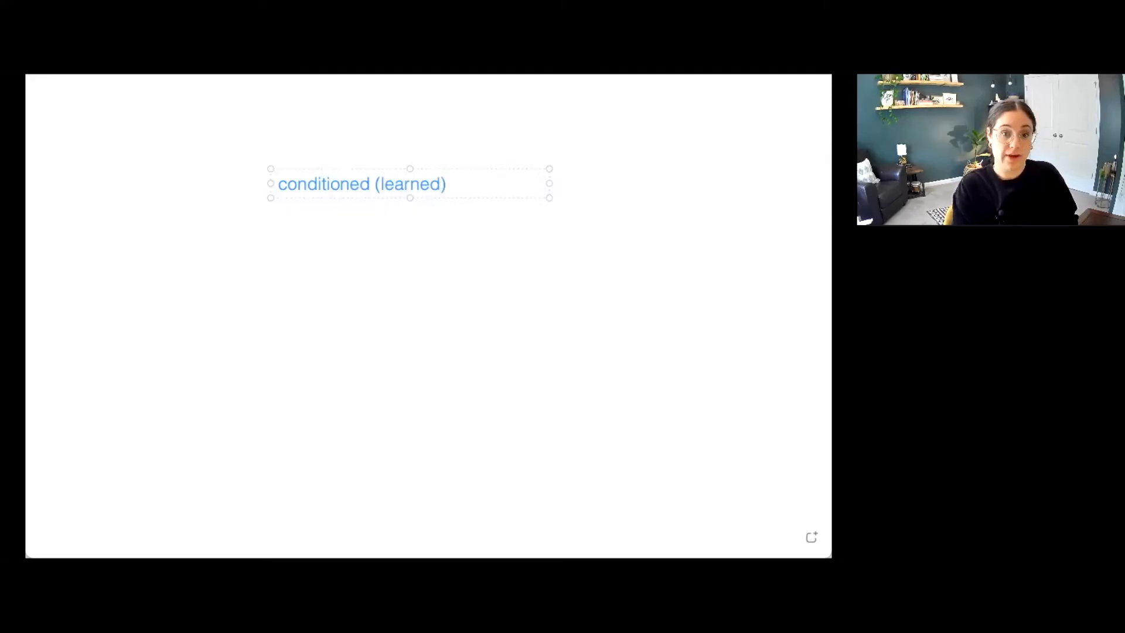
pyautogui.write('MO mot')
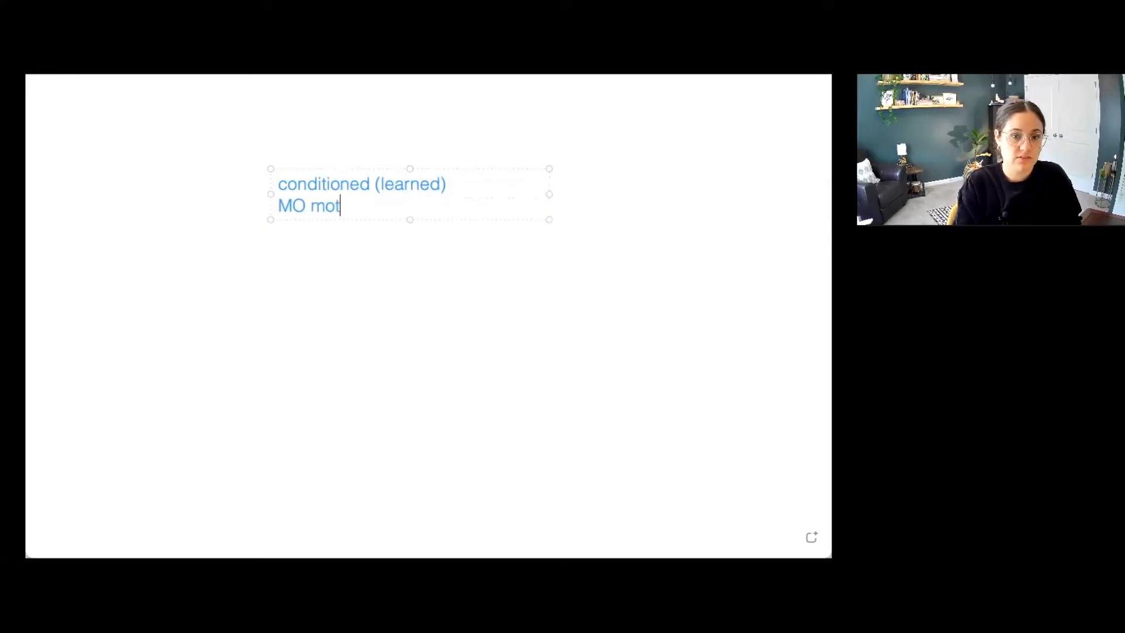
pyautogui.write('ivating operatin')
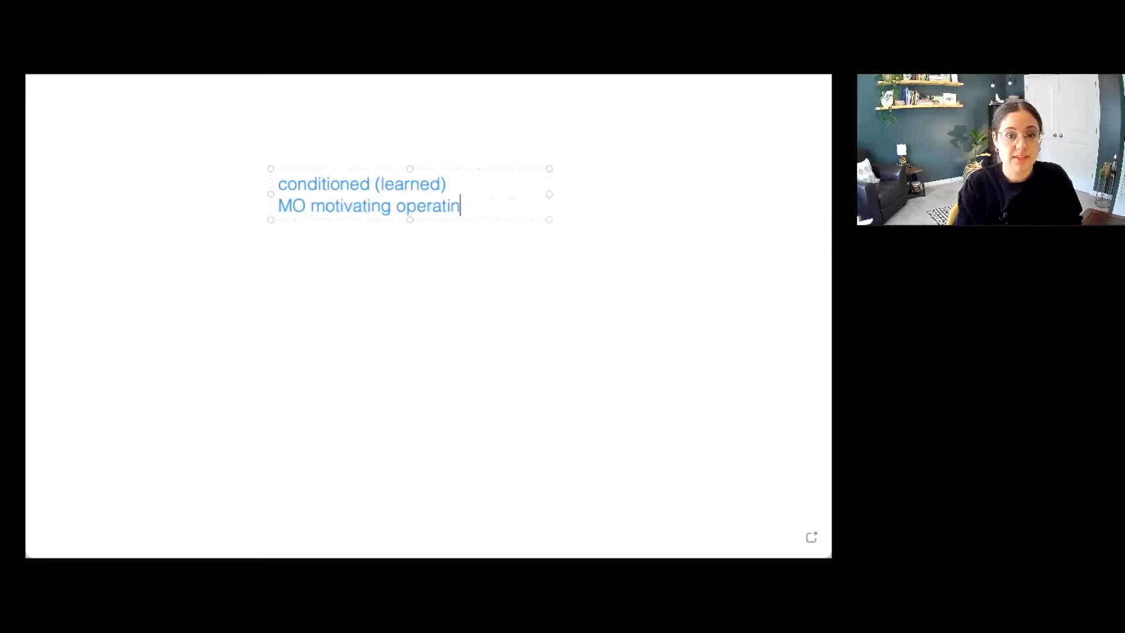
pyautogui.write('on')
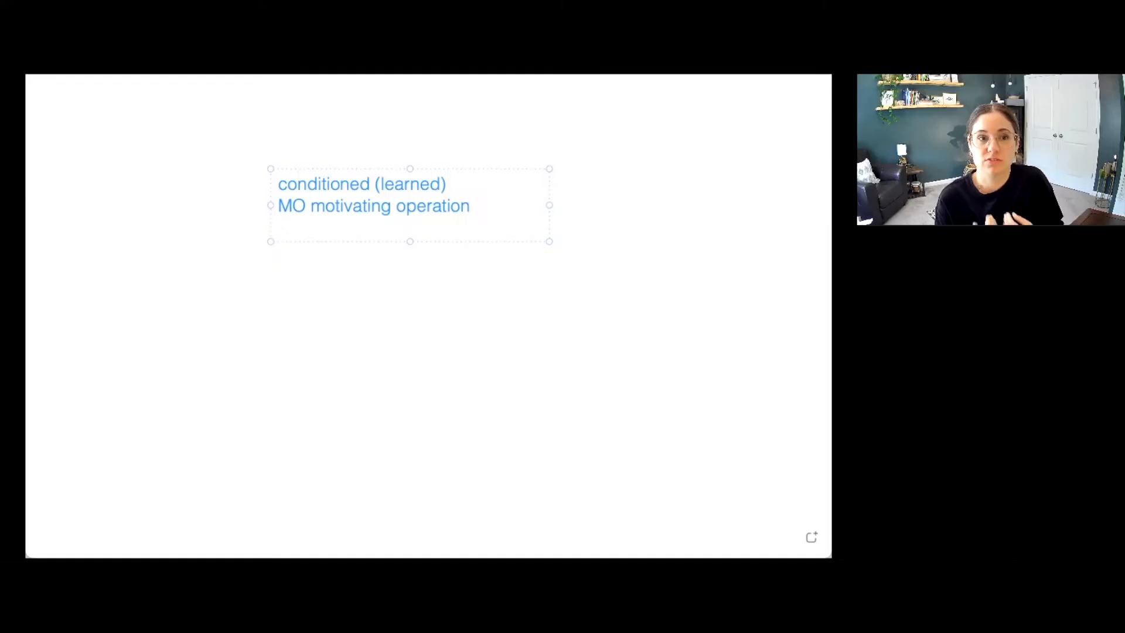
pyautogui.click(278, 227)
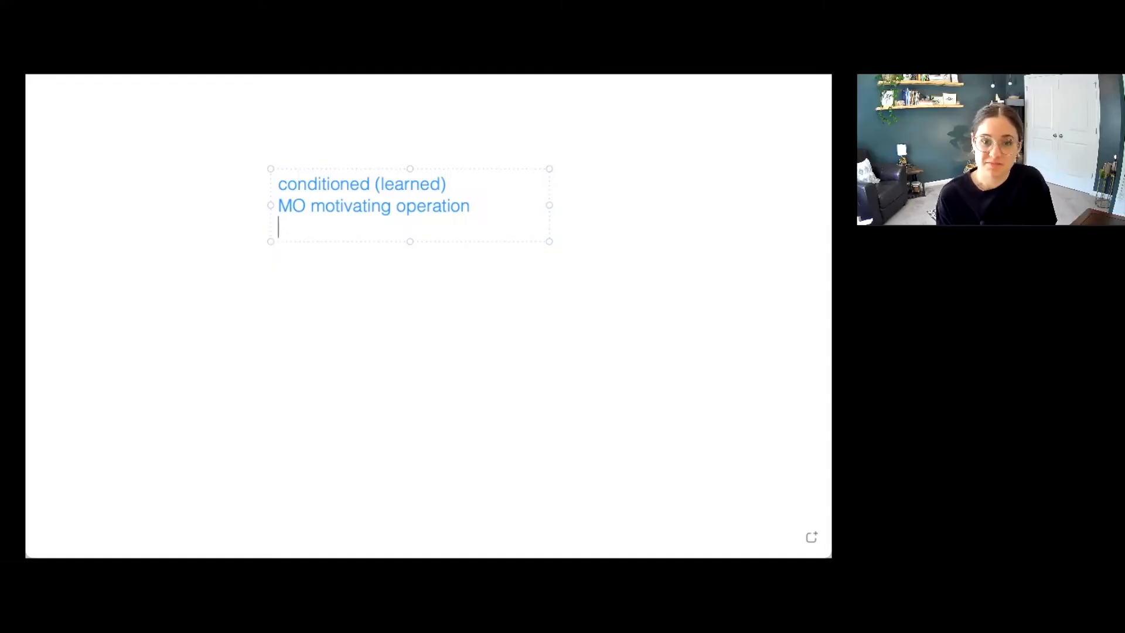
# Step: Add the line 'pairing' to the note and start a lower-left text box reading 'CMO-S'
pyautogui.write('p')
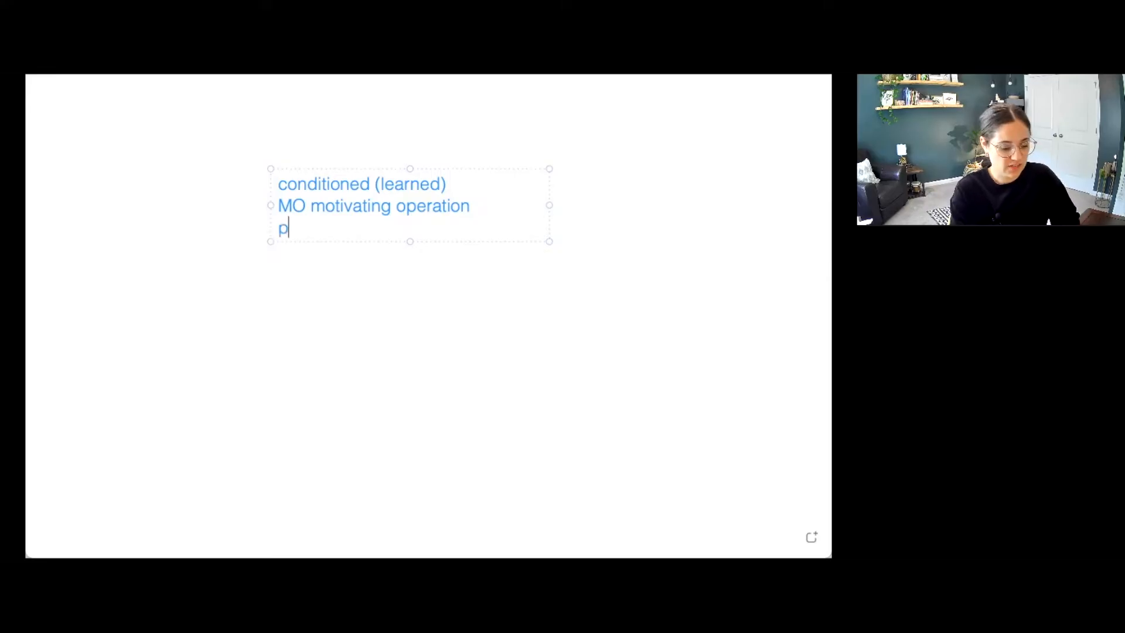
pyautogui.write('airing')
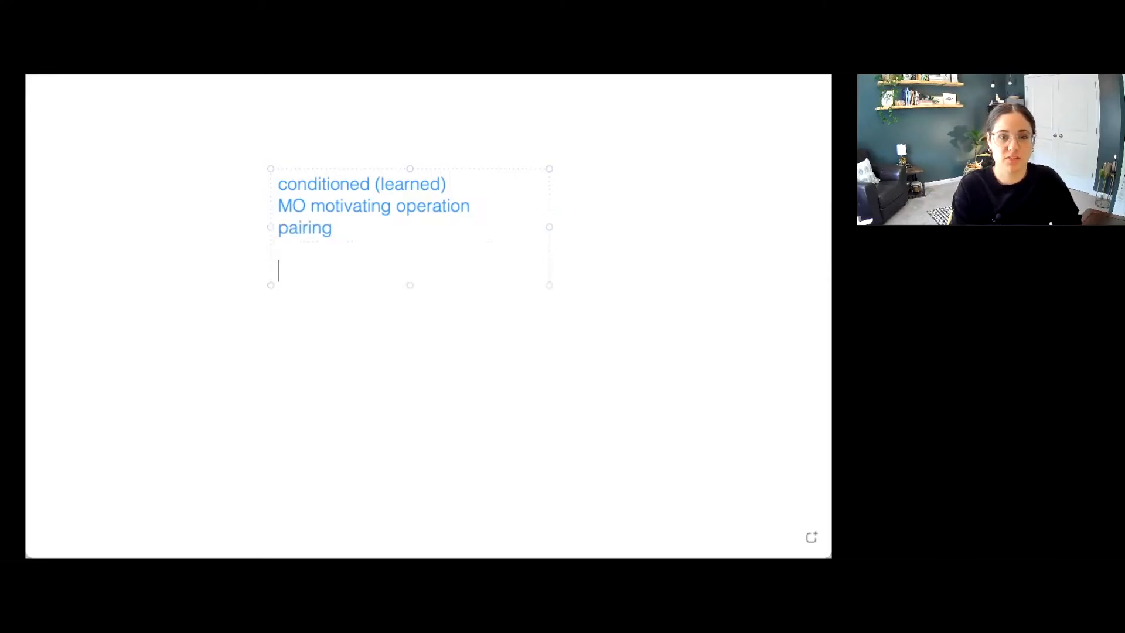
pyautogui.write('C')
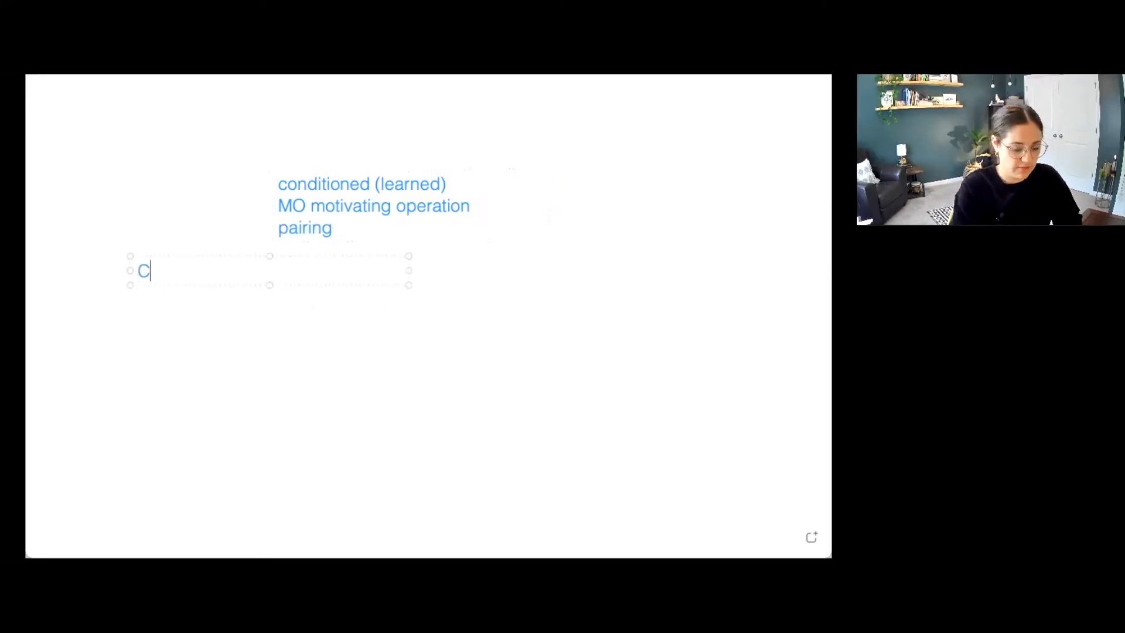
pyautogui.write('MO-')
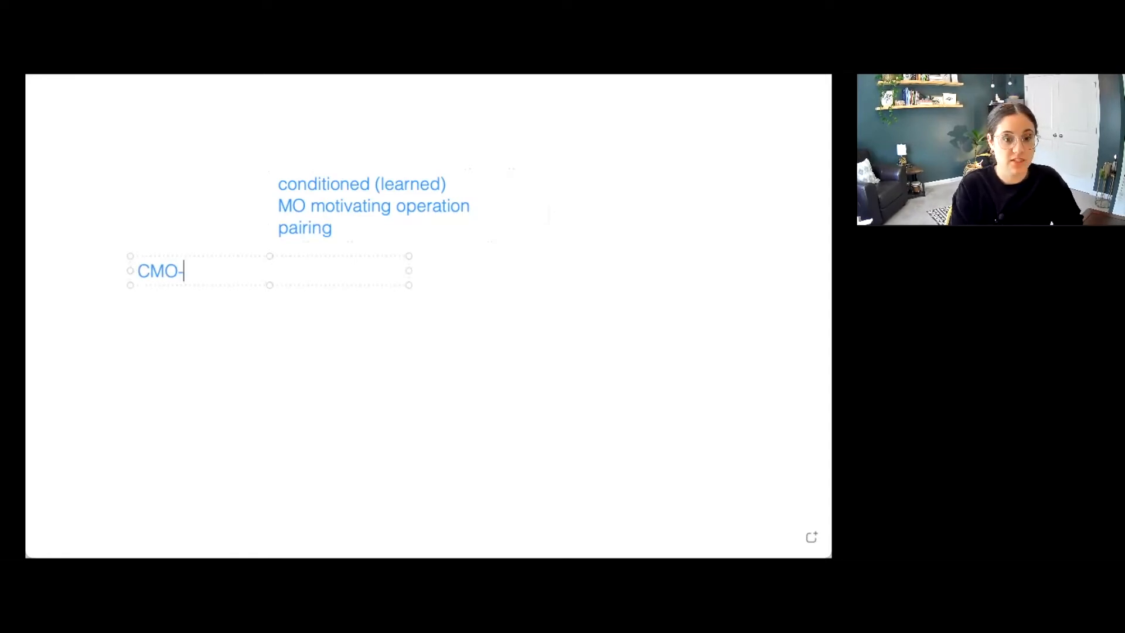
pyautogui.write('S')
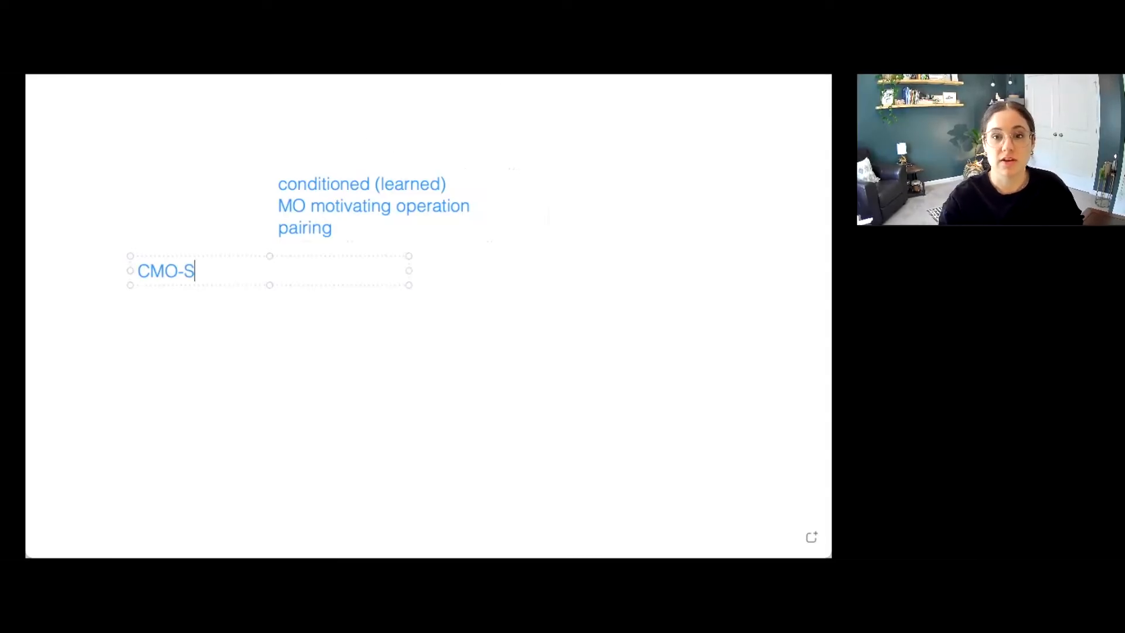
pyautogui.moveTo(562, 126)
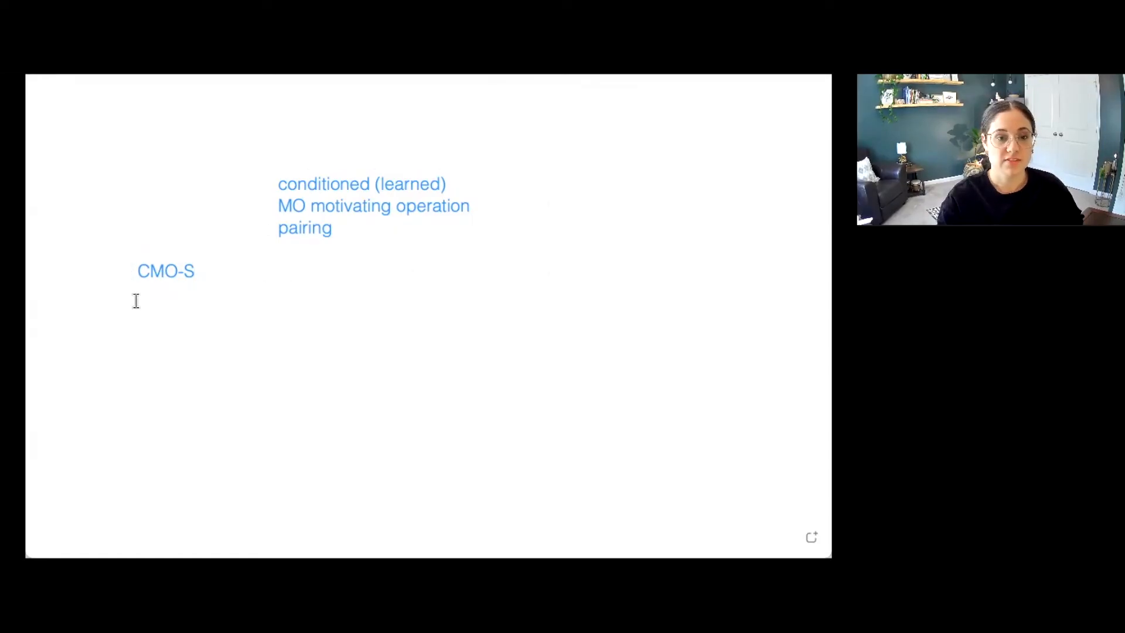
# Step: Write 'surrogate' and the example of a child attached to a stuffed cat toy
pyautogui.write('surrogate')
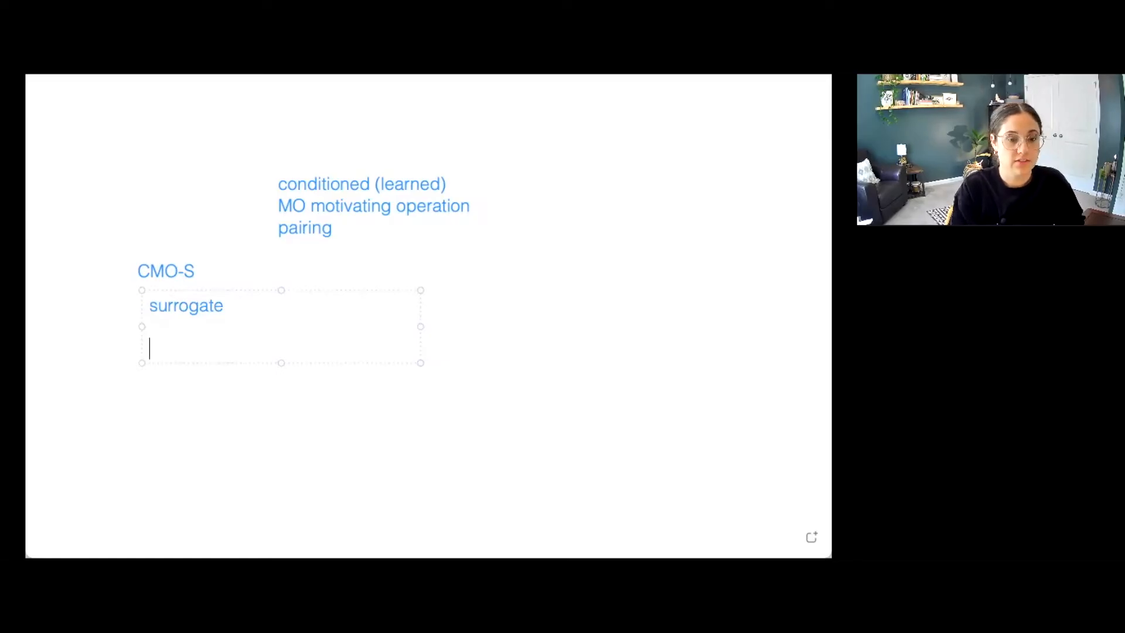
pyautogui.write('child who')
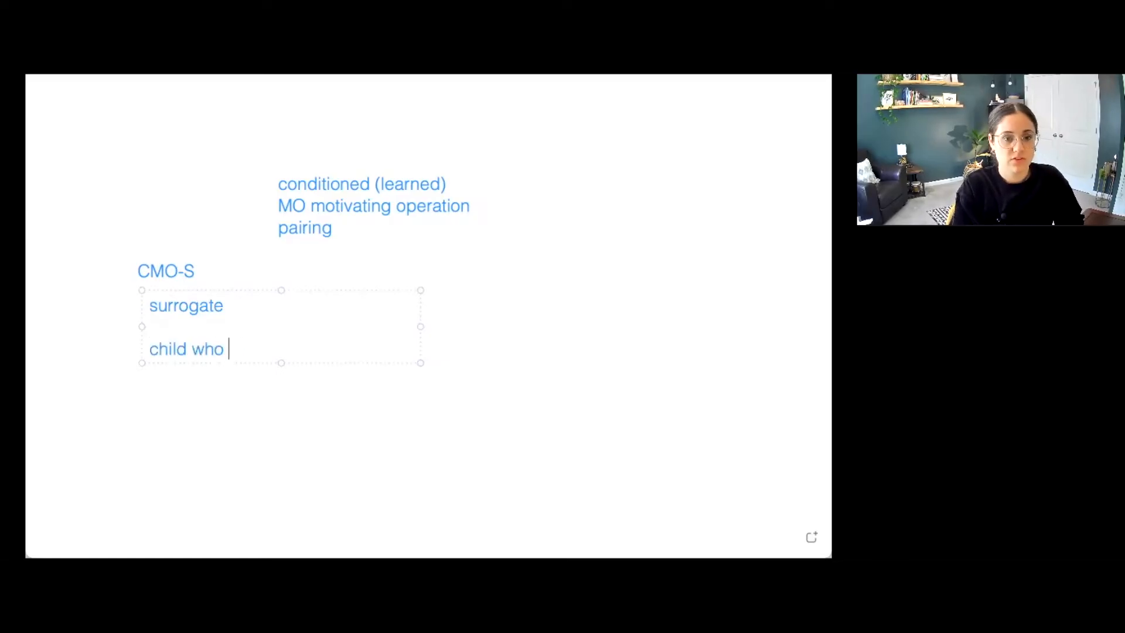
pyautogui.write('is attached to')
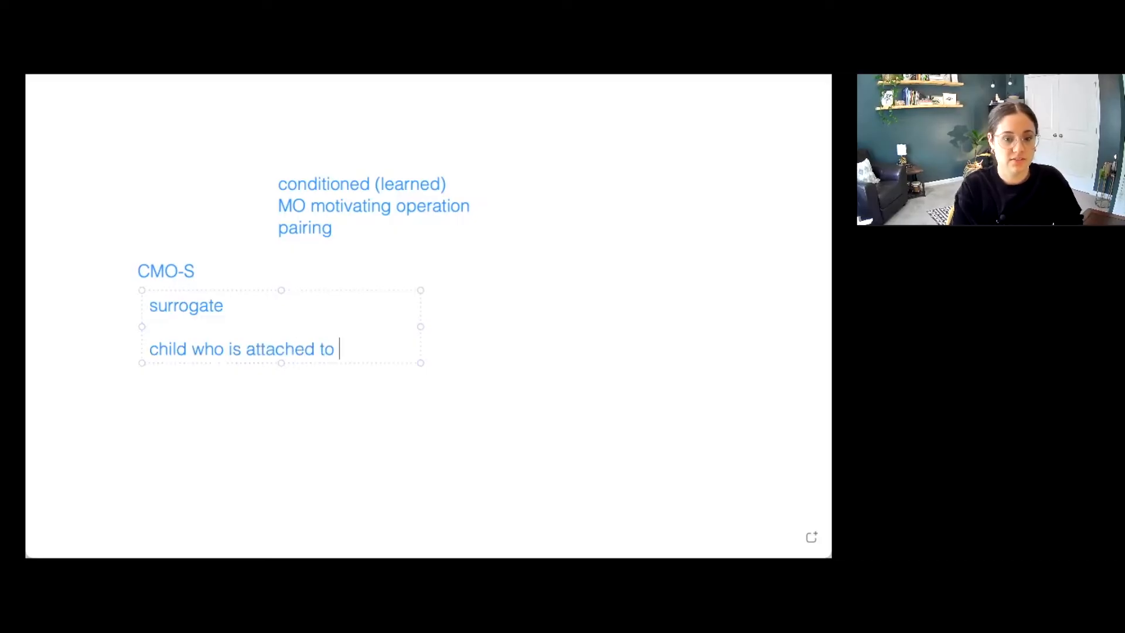
pyautogui.write('a stuffed')
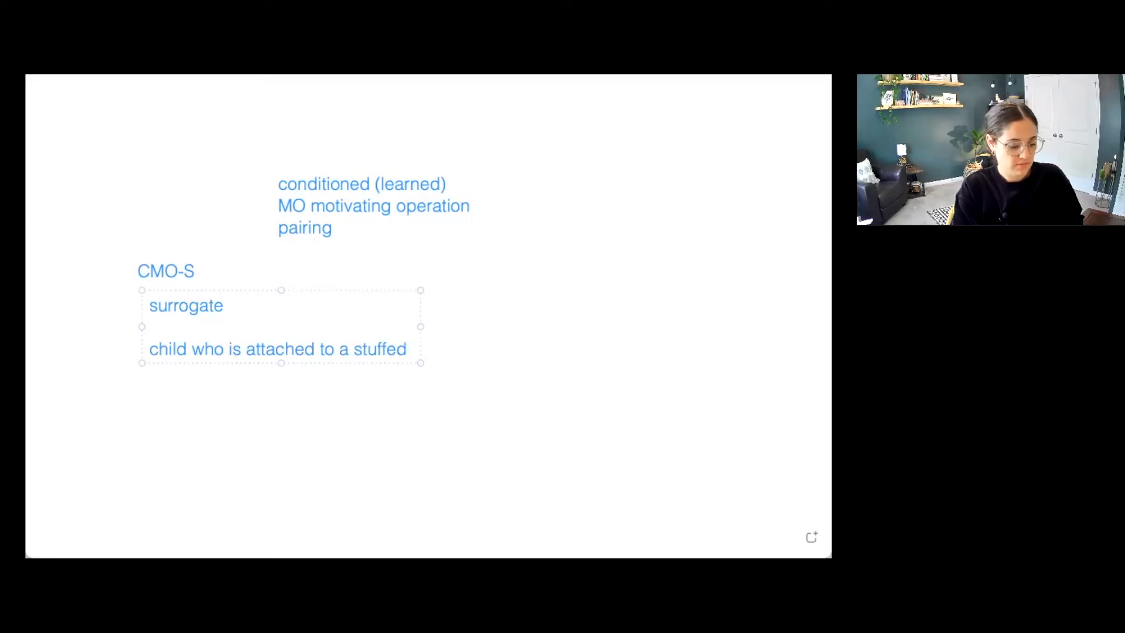
pyautogui.write('cat toy.')
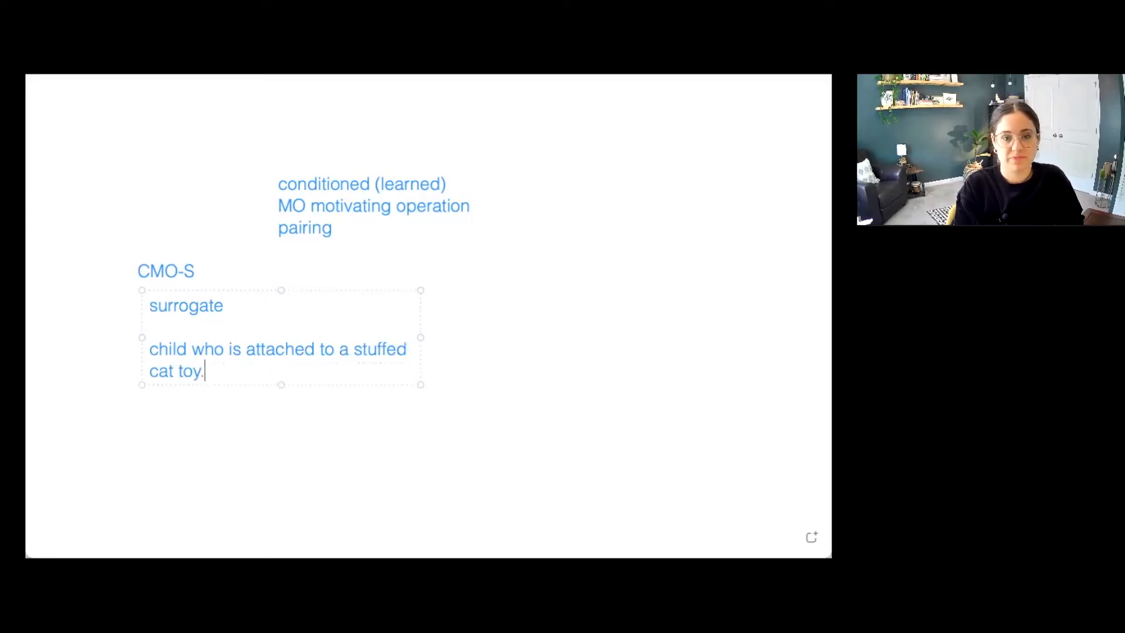
pyautogui.write('They hav')
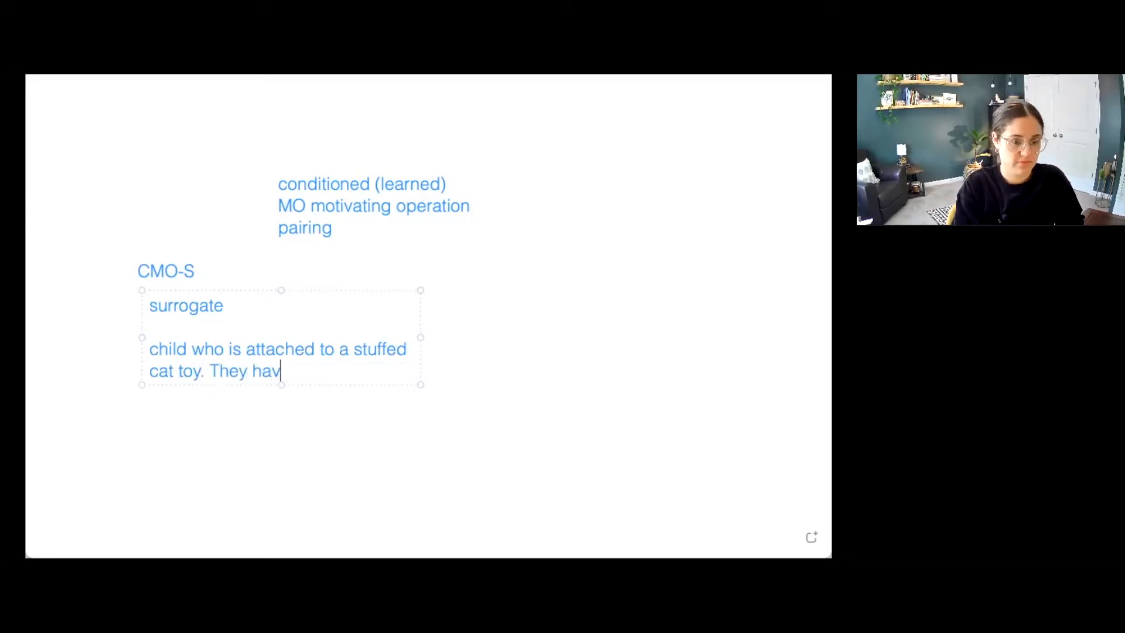
pyautogui.write('e to have this when they sleep.')
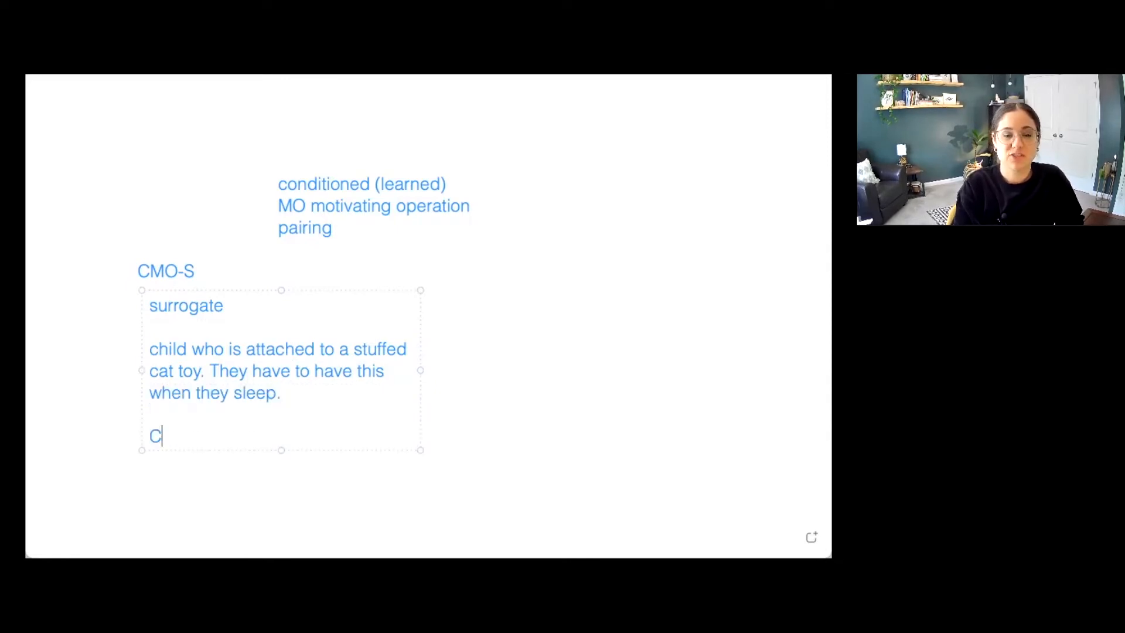
pyautogui.write('hild seens this stuffed cat toy')
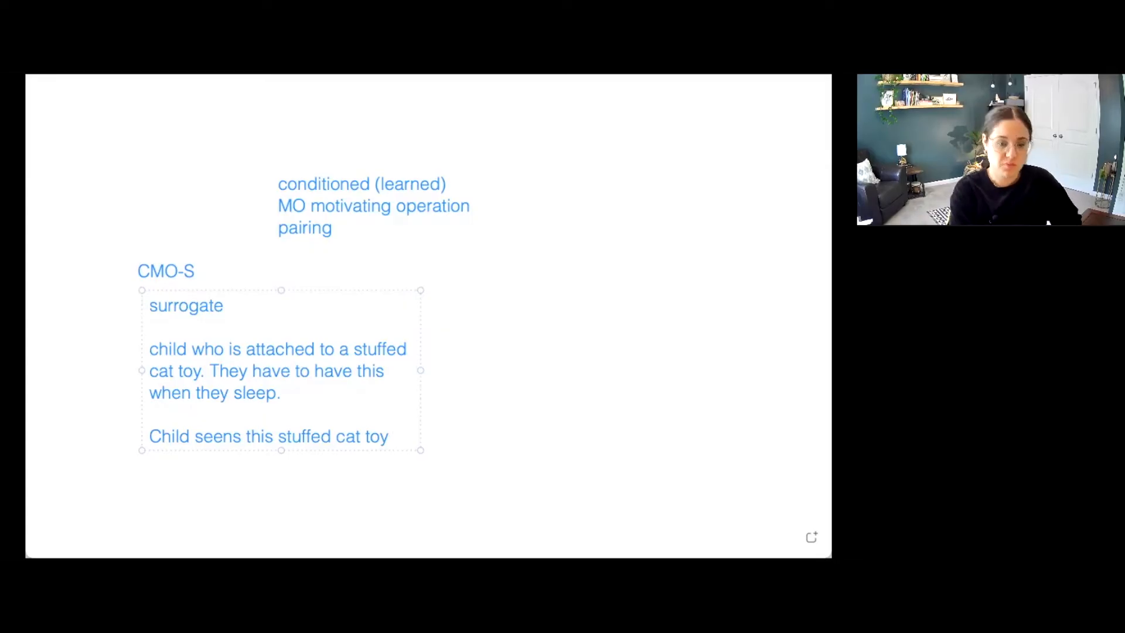
# Step: End the example with the line 'CMO-S (wanting to lay down)'
pyautogui.write('CMO-S (')
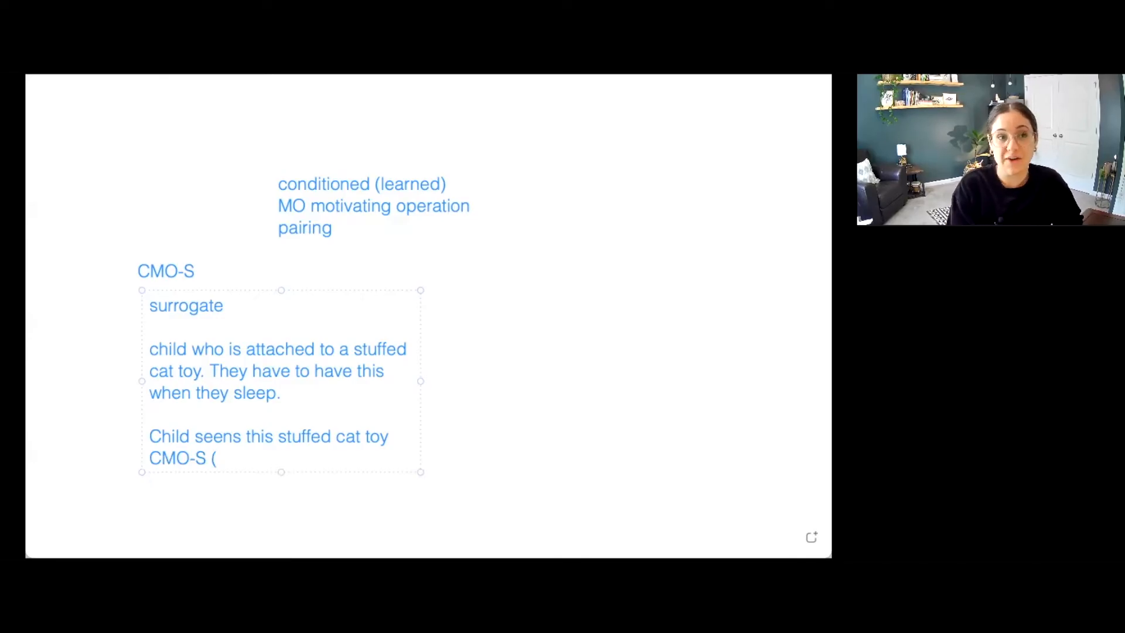
pyautogui.write('wanting t')
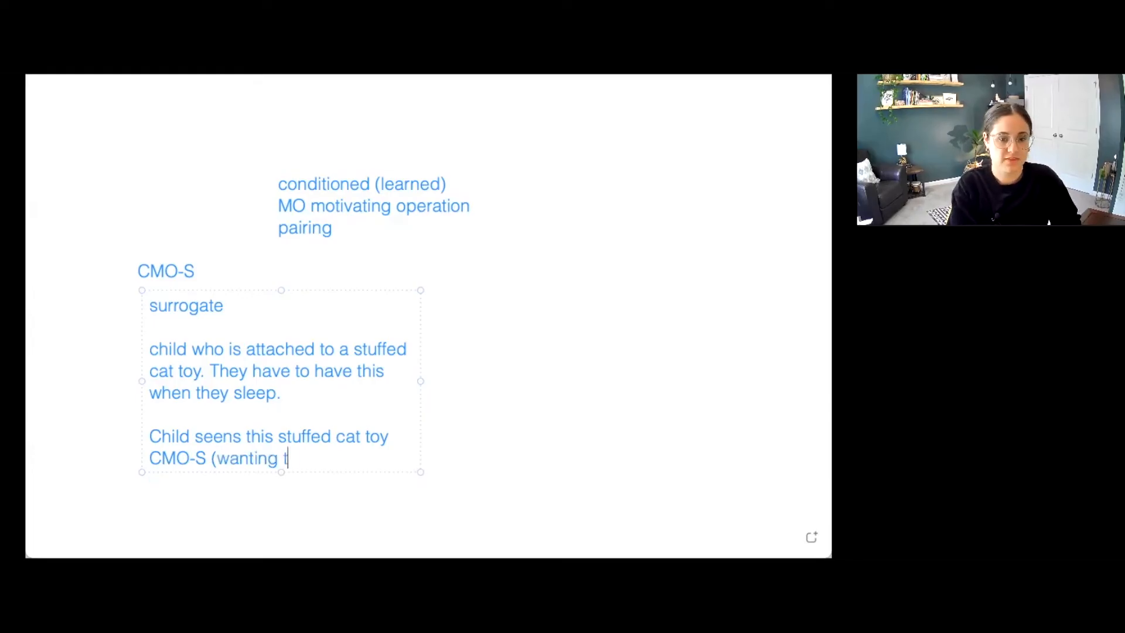
pyautogui.write('o lay down)')
pyautogui.write('CMO')
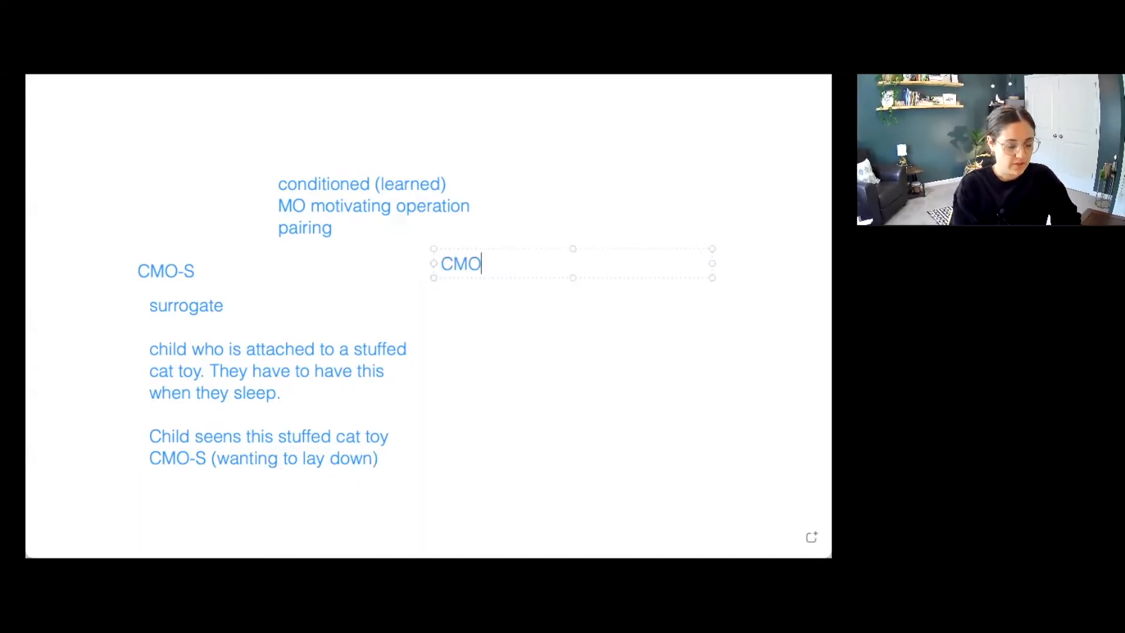
# Step: Head the second column 'CMO-R' with 'reflexive' and the Italian restaurant food poisoning example
pyautogui.write('-R')
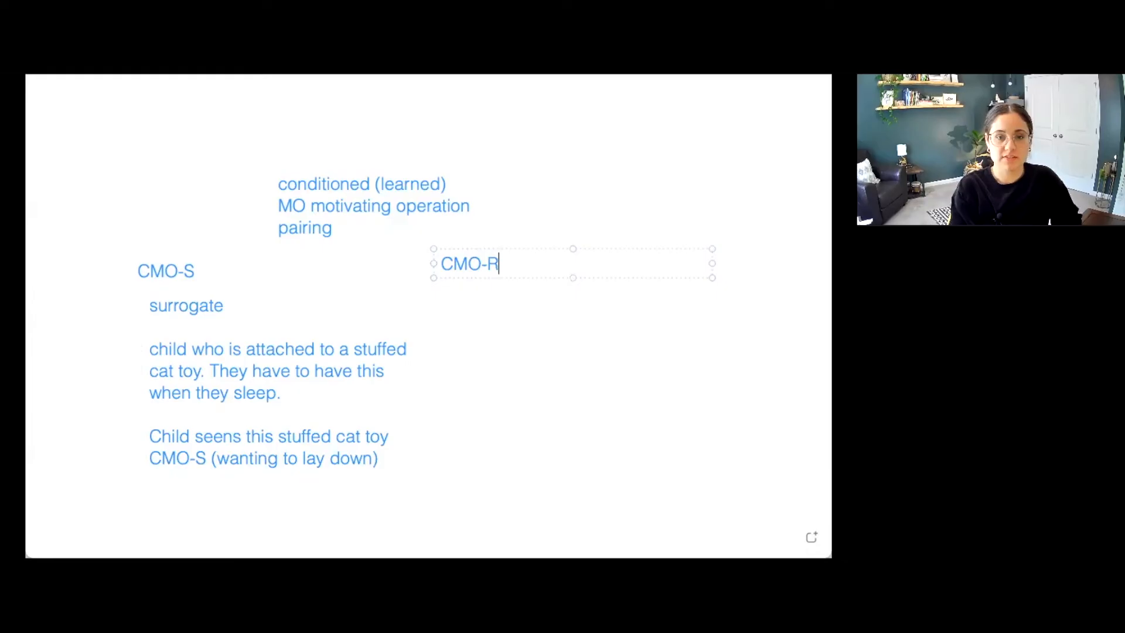
pyautogui.write('ref')
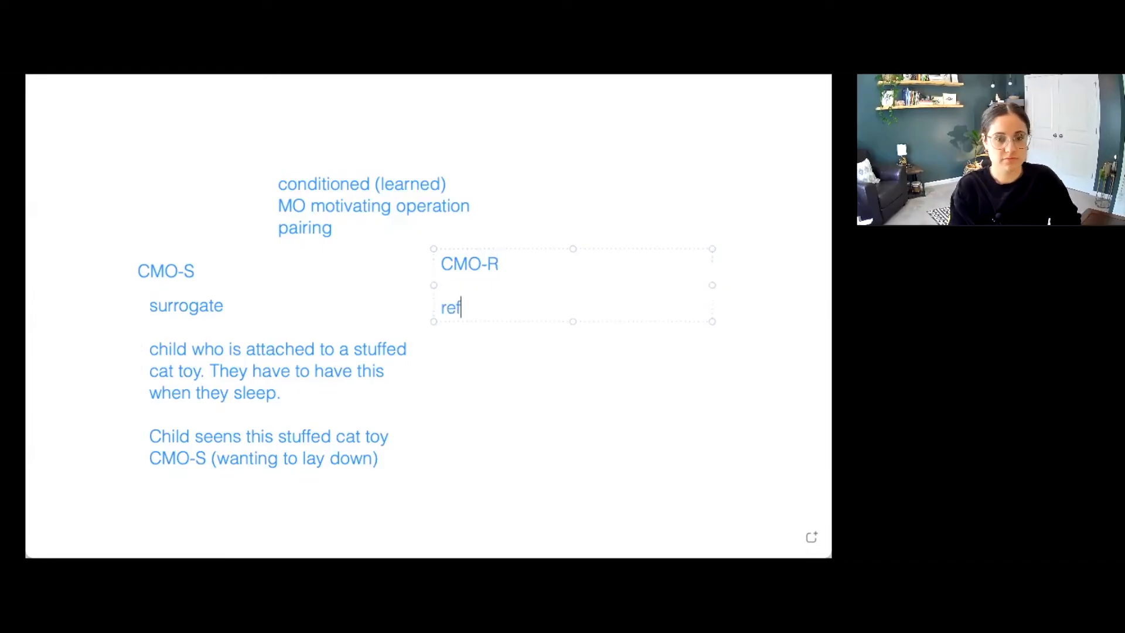
pyautogui.write('lexive')
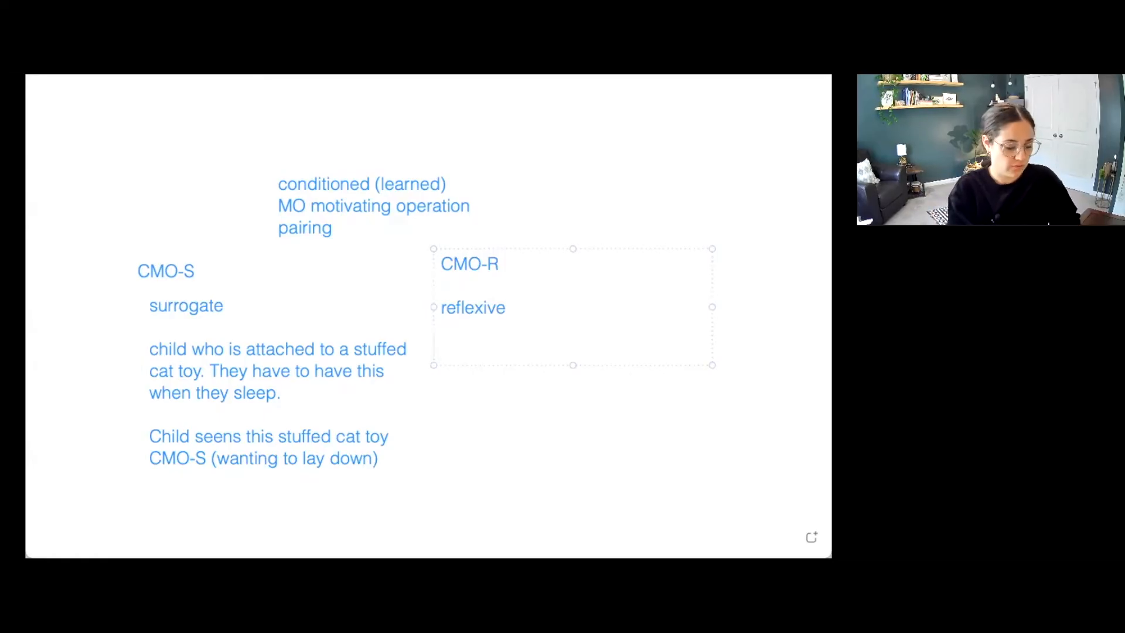
pyautogui.write('avoid')
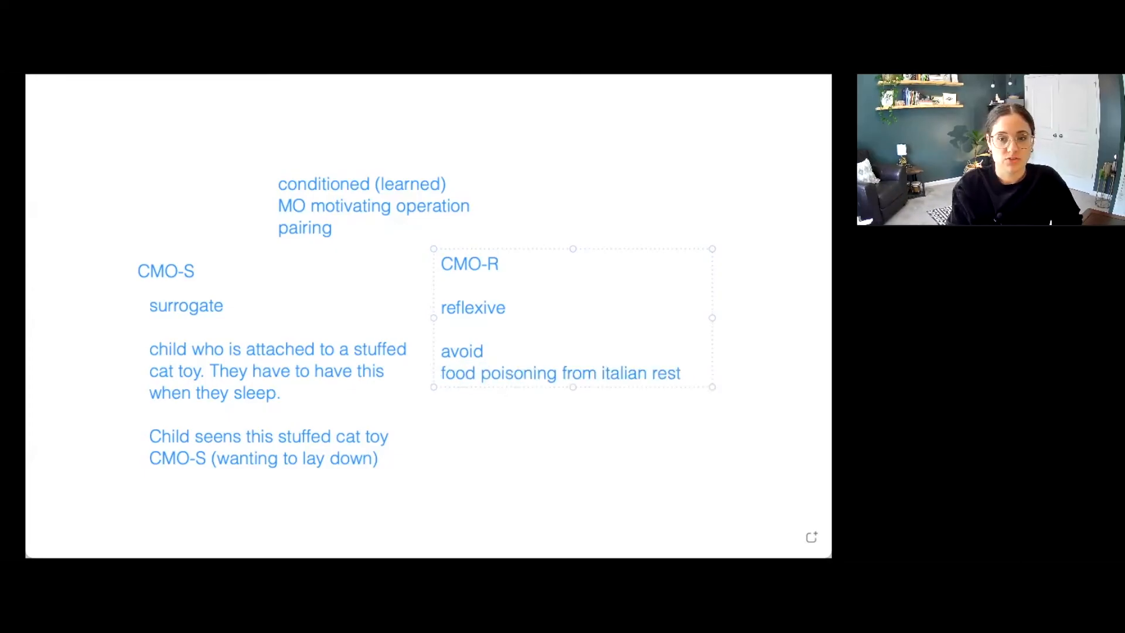
pyautogui.write('.')
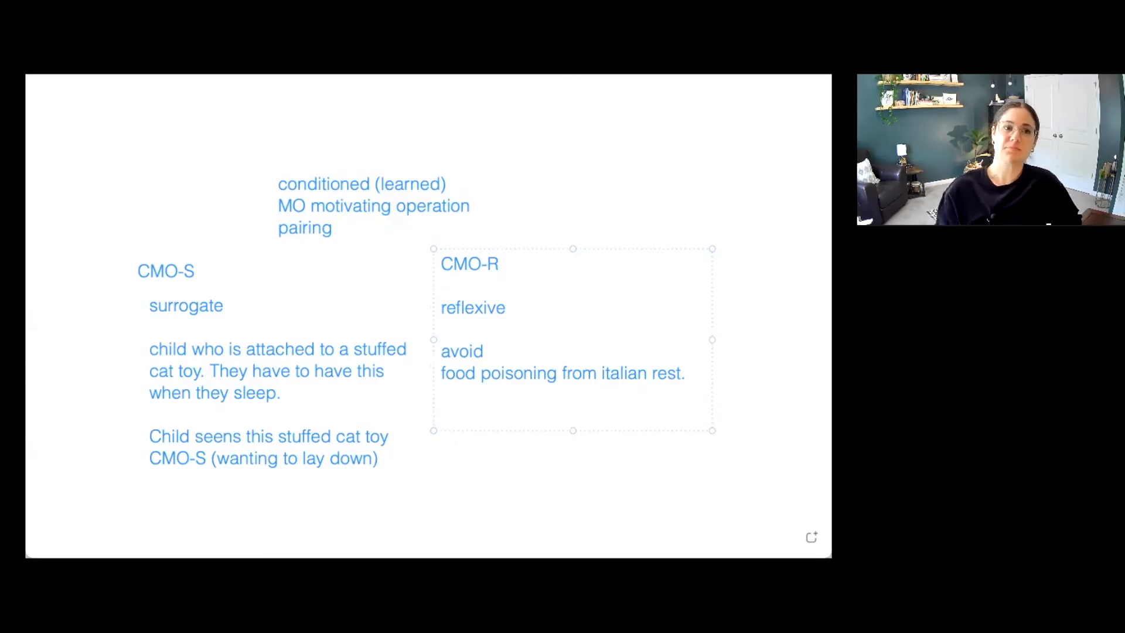
# Step: Add the line 'the unpleasant event that is now associated with this rest.'
pyautogui.click(441, 416)
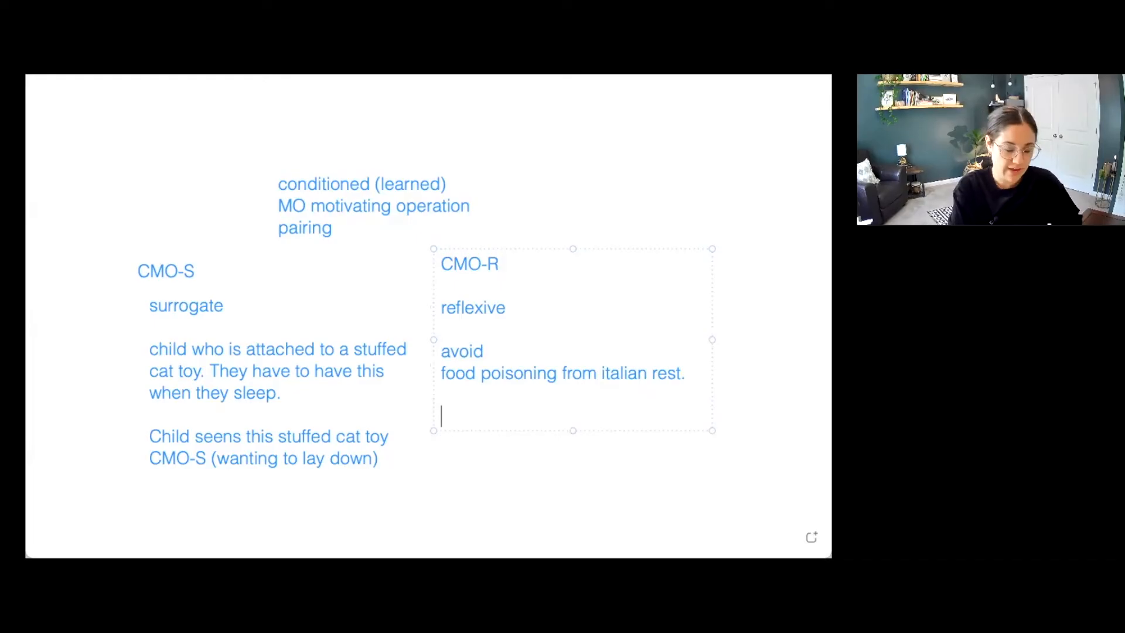
pyautogui.write('unple')
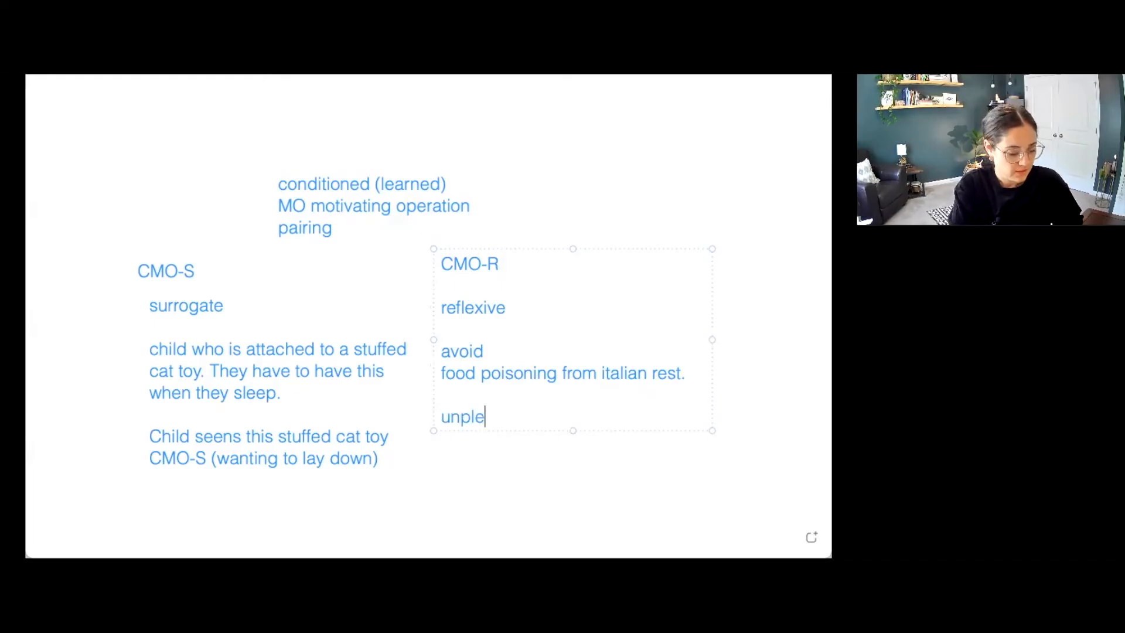
pyautogui.write('asant event')
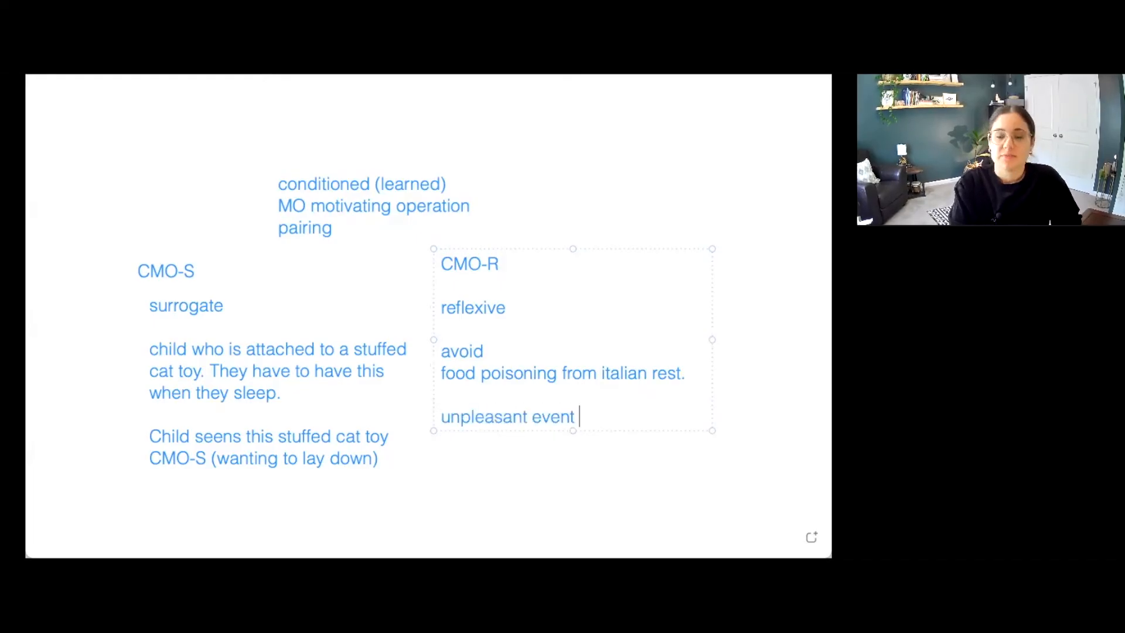
pyautogui.write('that is now associate')
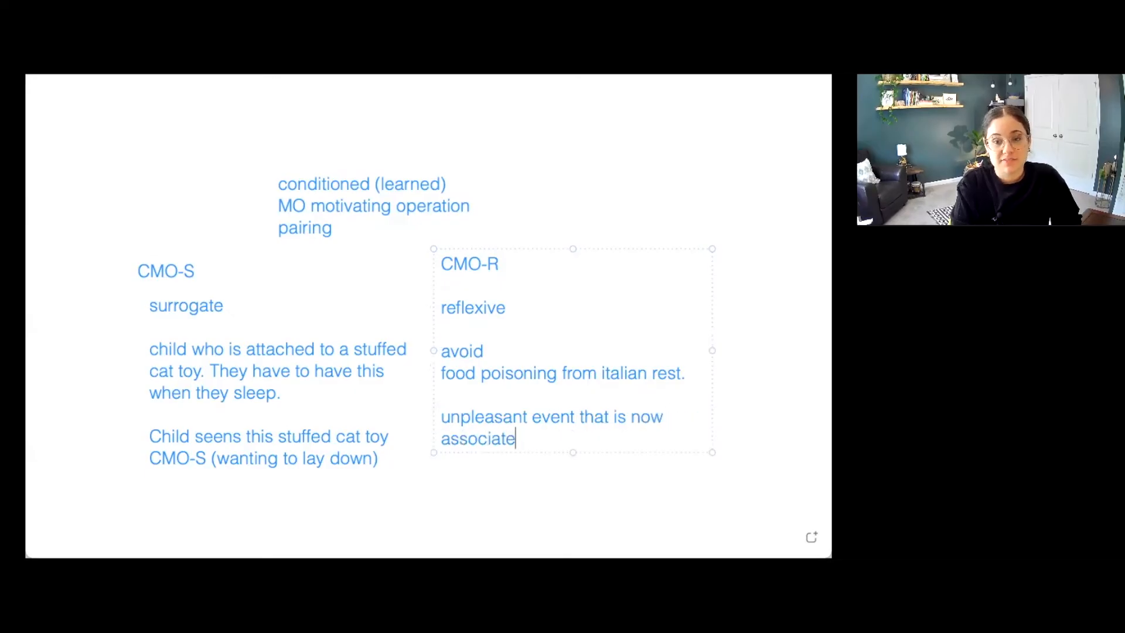
pyautogui.write('d with this rest.')
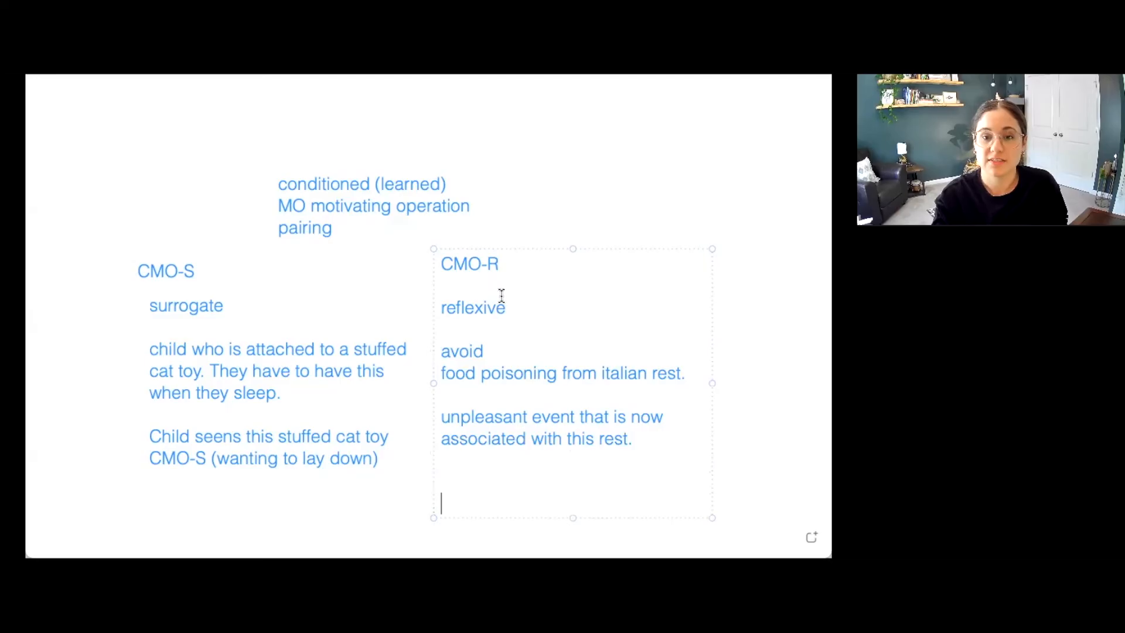
pyautogui.write('the')
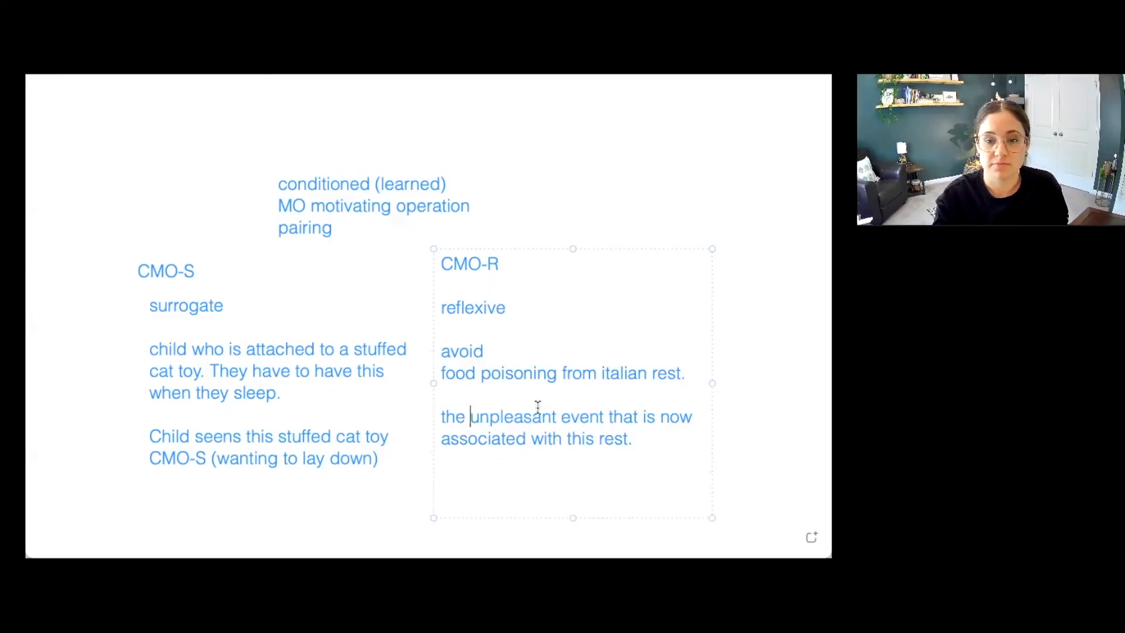
pyautogui.click(556, 259)
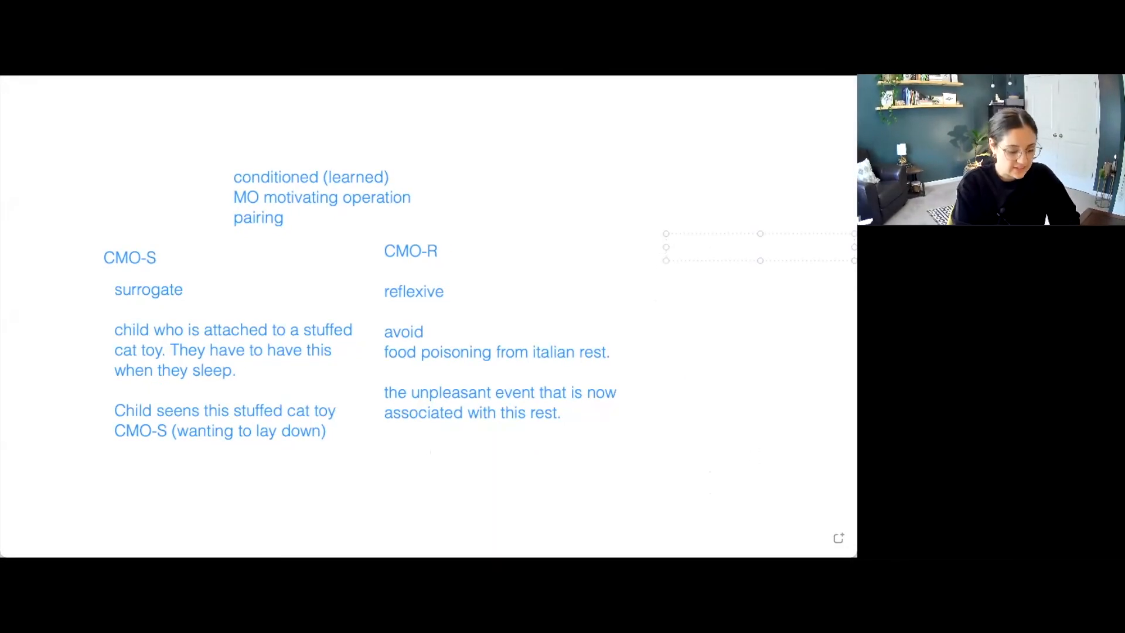
# Step: Fill the CMO-T column with 'transitive' and 'problem solving' on separate lines
pyautogui.write('transitive')
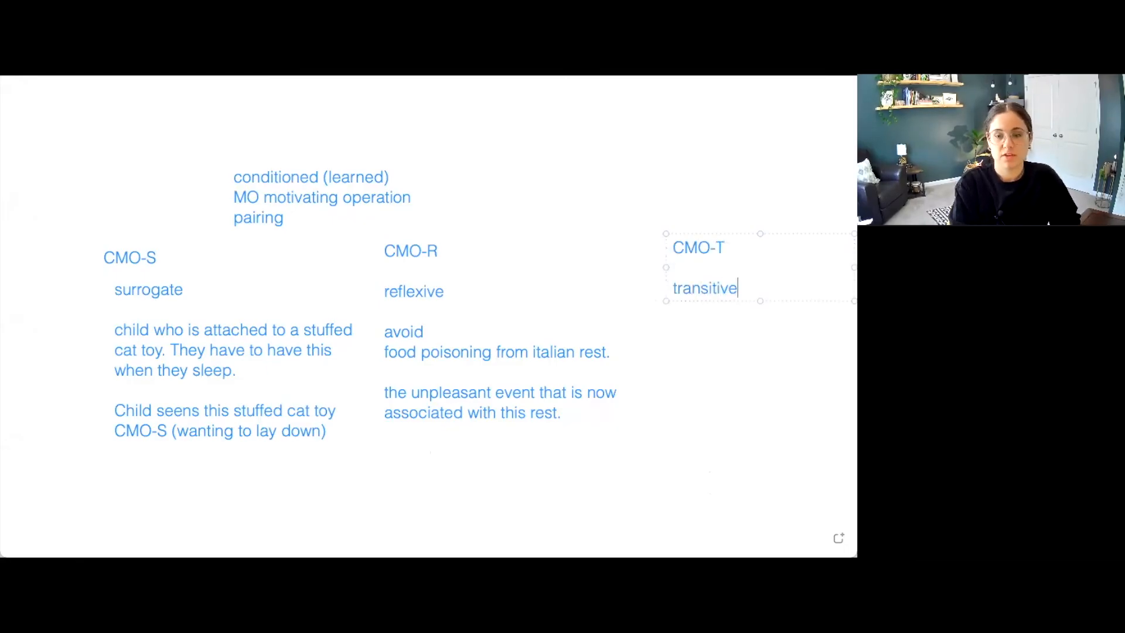
pyautogui.write('prob')
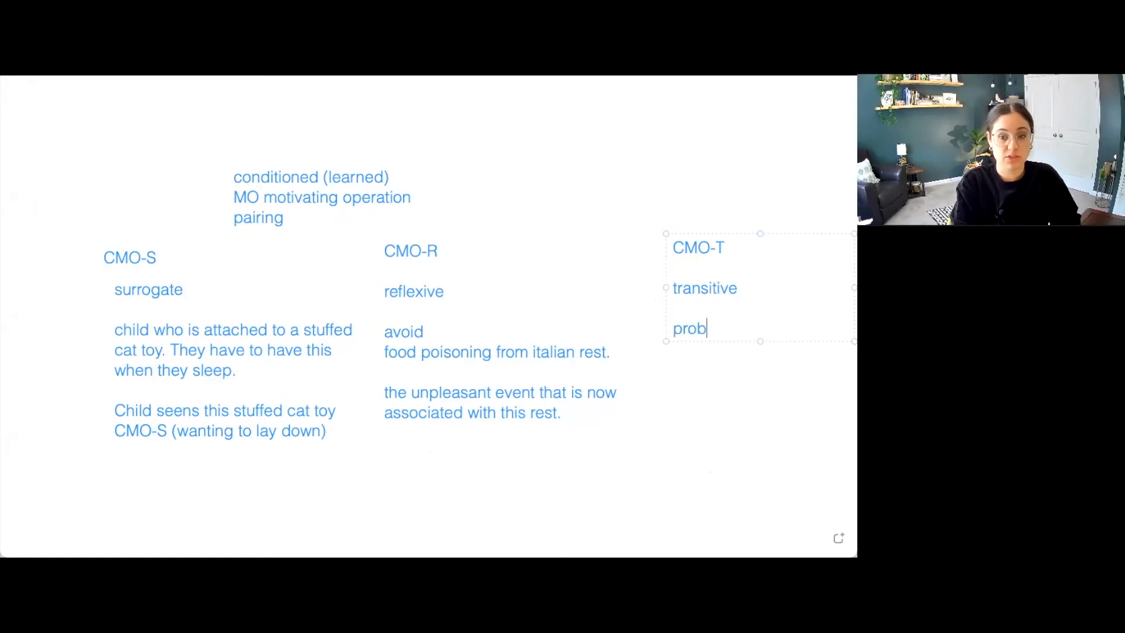
pyautogui.write('lem solving')
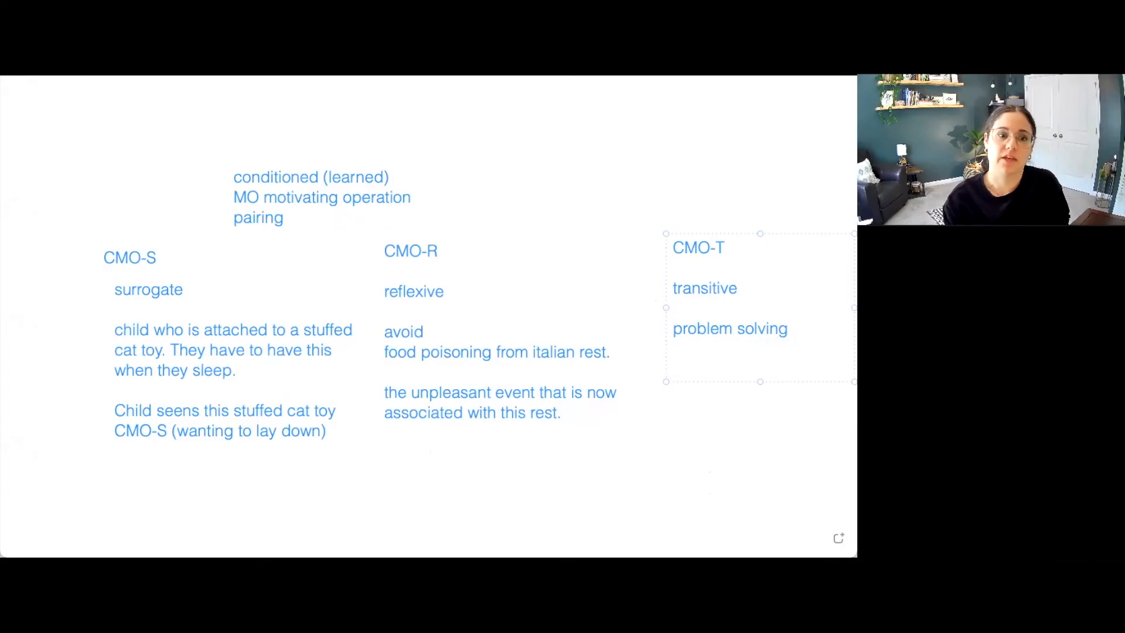
pyautogui.click(673, 368)
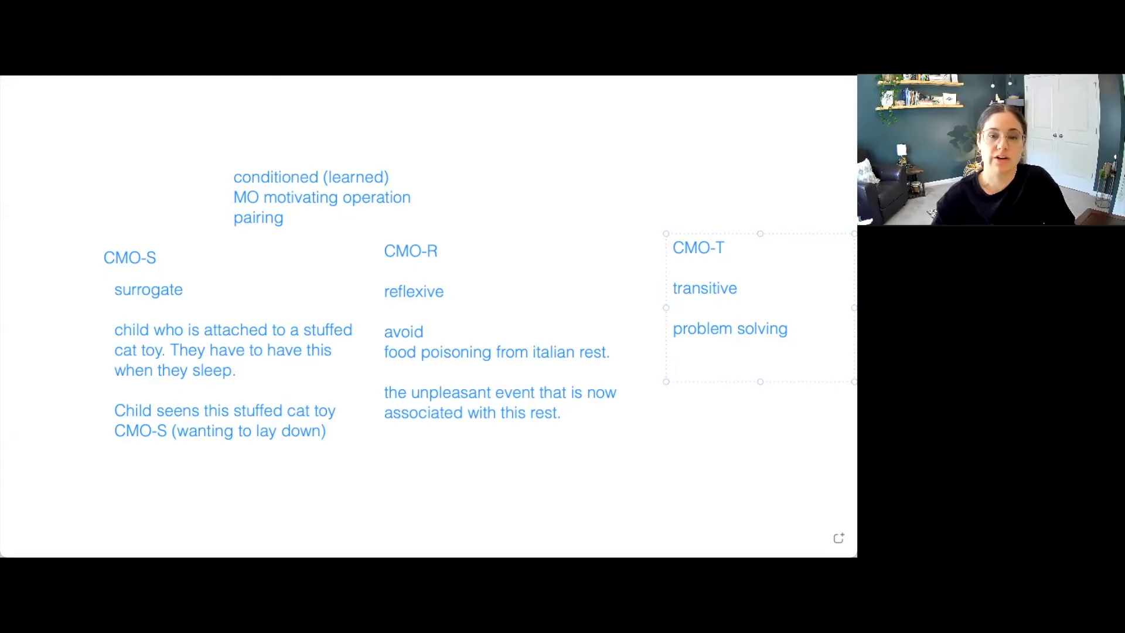
pyautogui.click(673, 368)
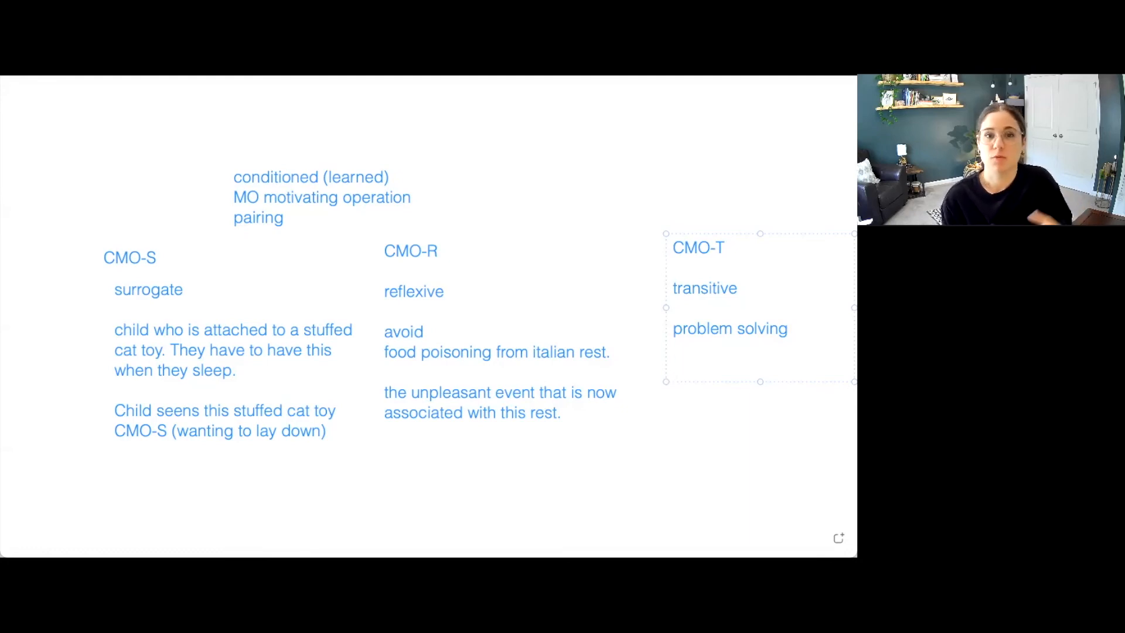
pyautogui.click(674, 367)
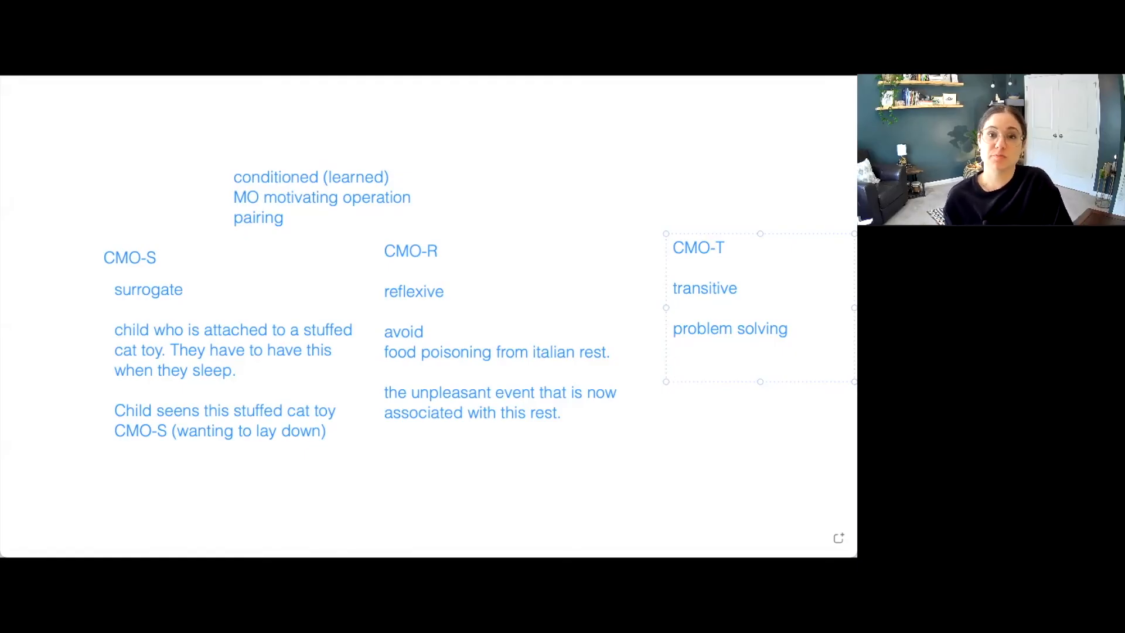
pyautogui.click(673, 367)
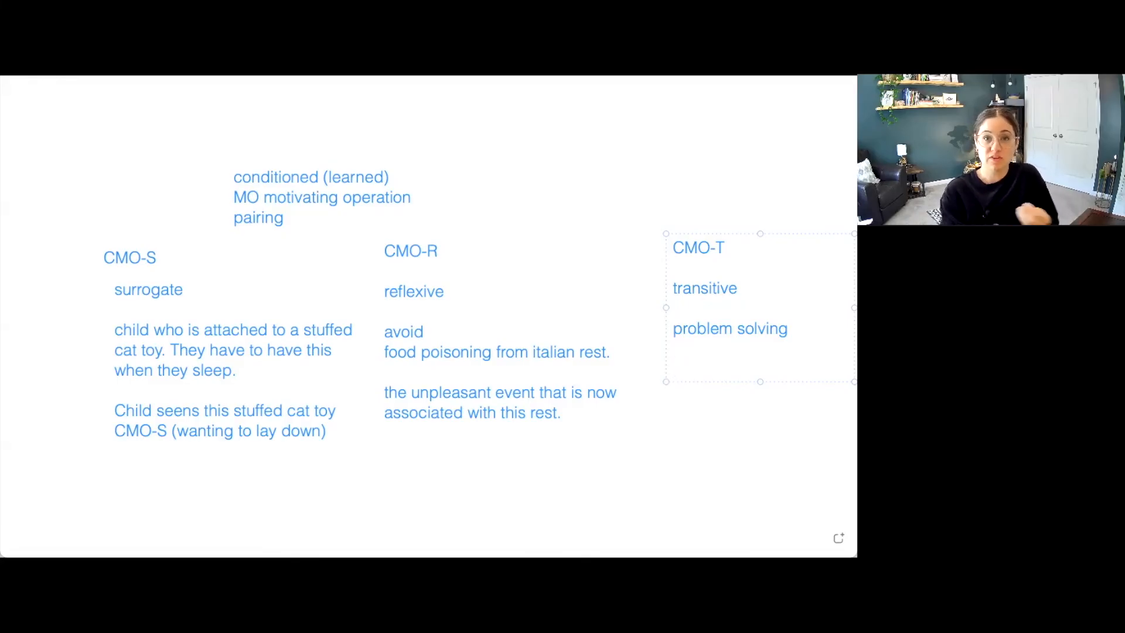
pyautogui.click(674, 368)
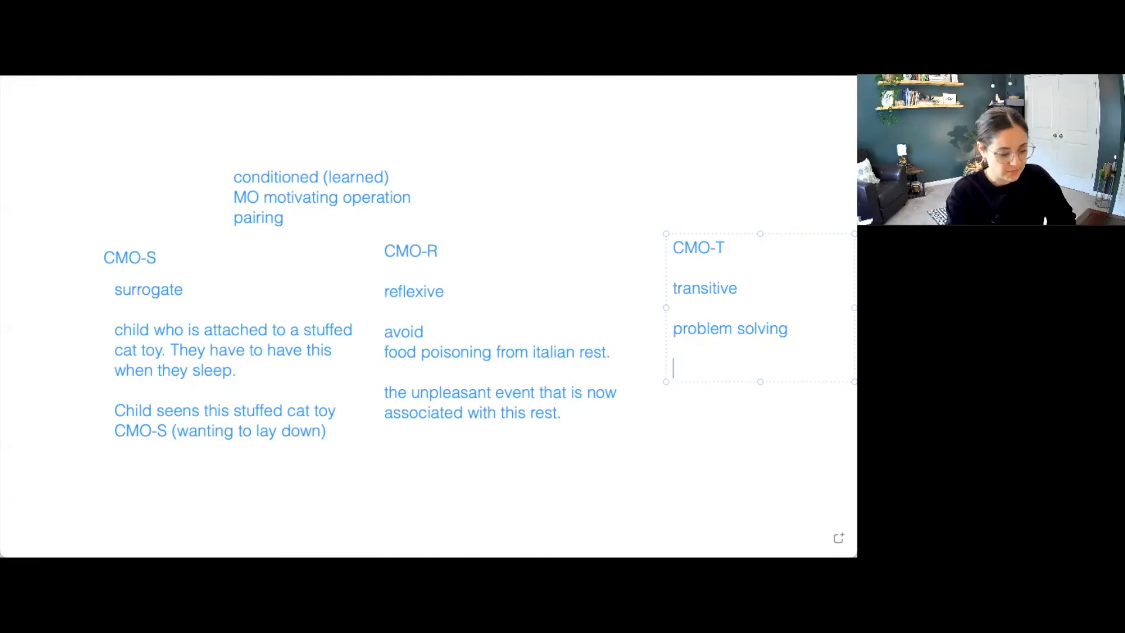
# Step: Add 'searching is the motivation.' below 'problem solving' in the CMO-T box
pyautogui.write('searching is')
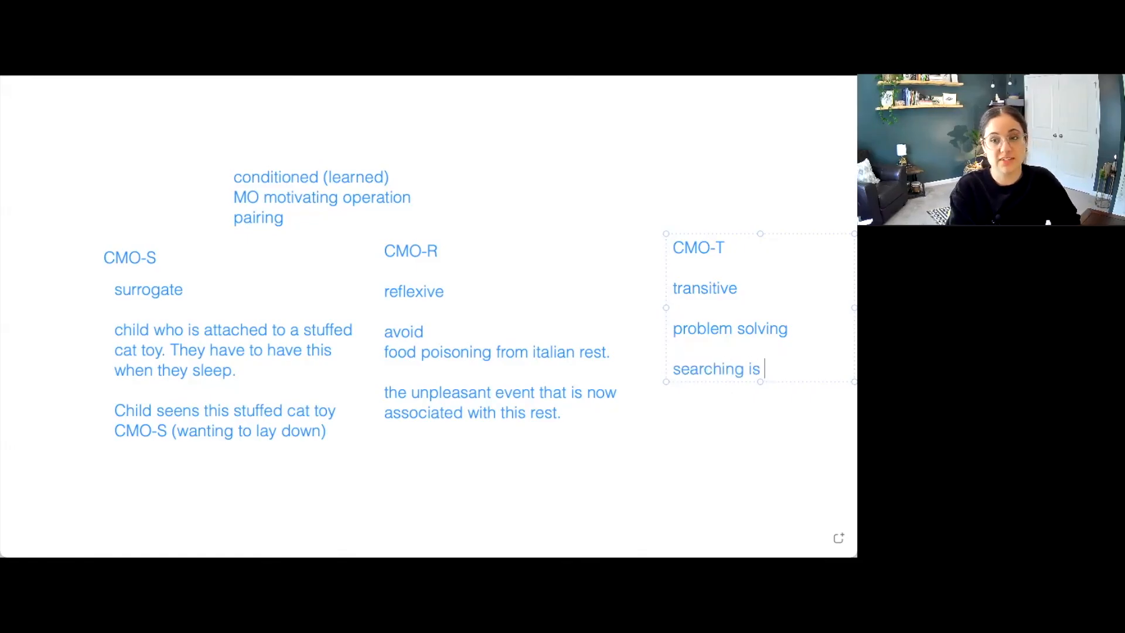
pyautogui.write('the motivati')
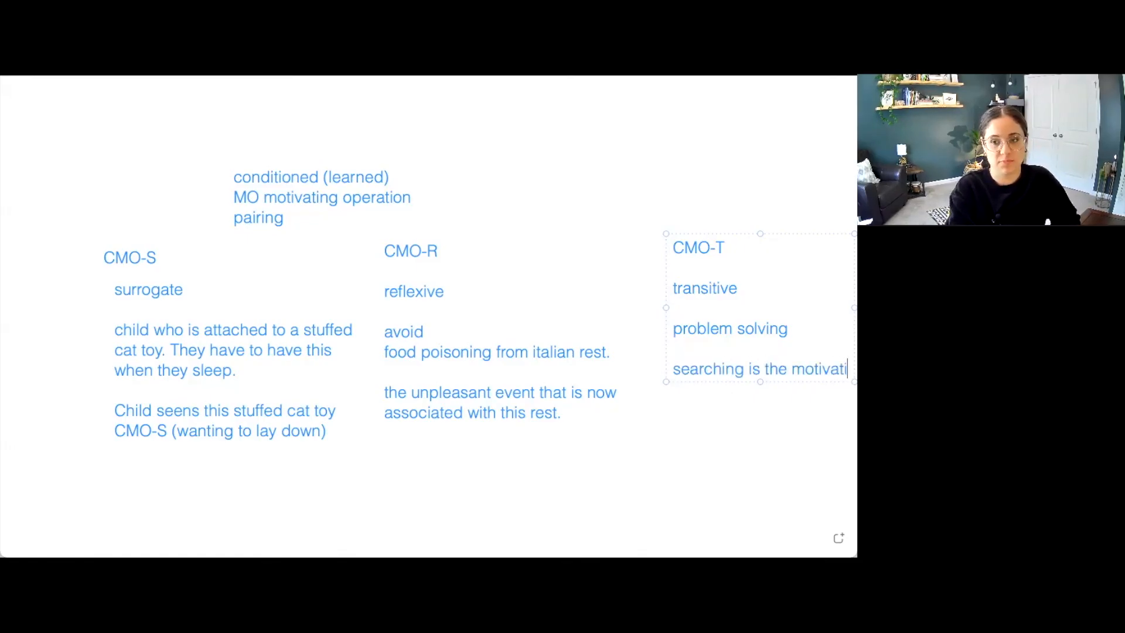
pyautogui.write('on.')
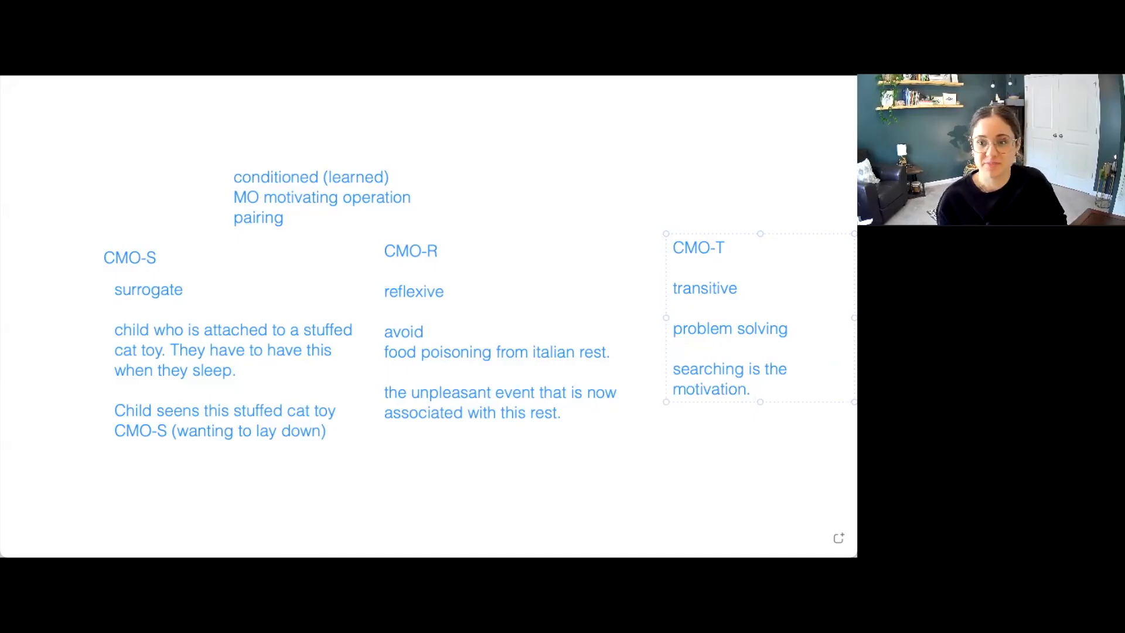
pyautogui.moveTo(597, 162)
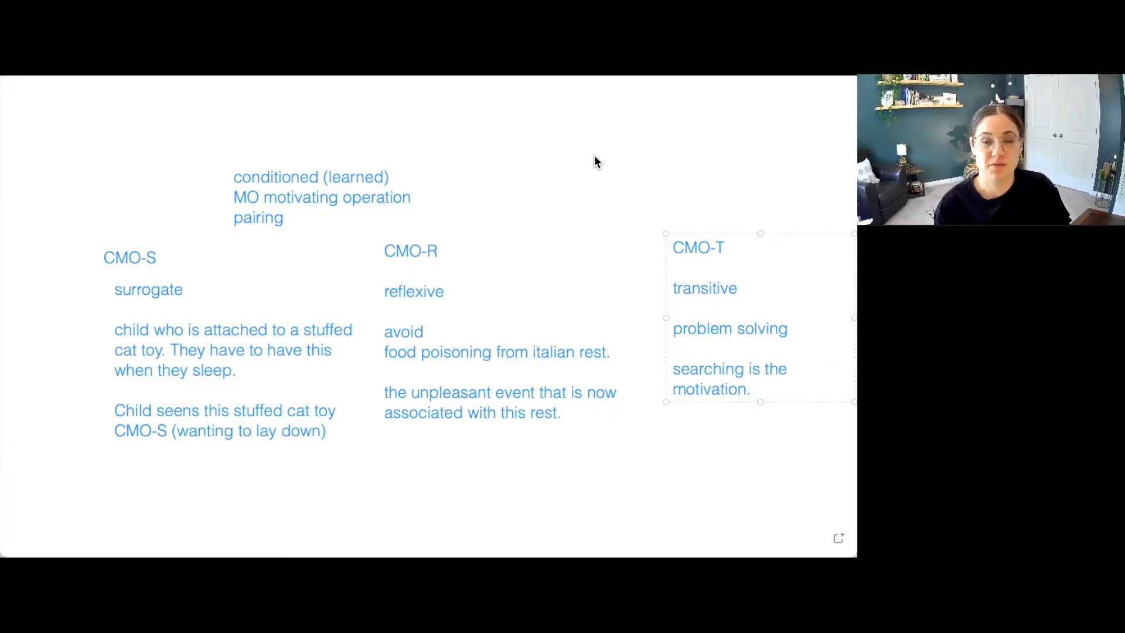
pyautogui.moveTo(589, 161)
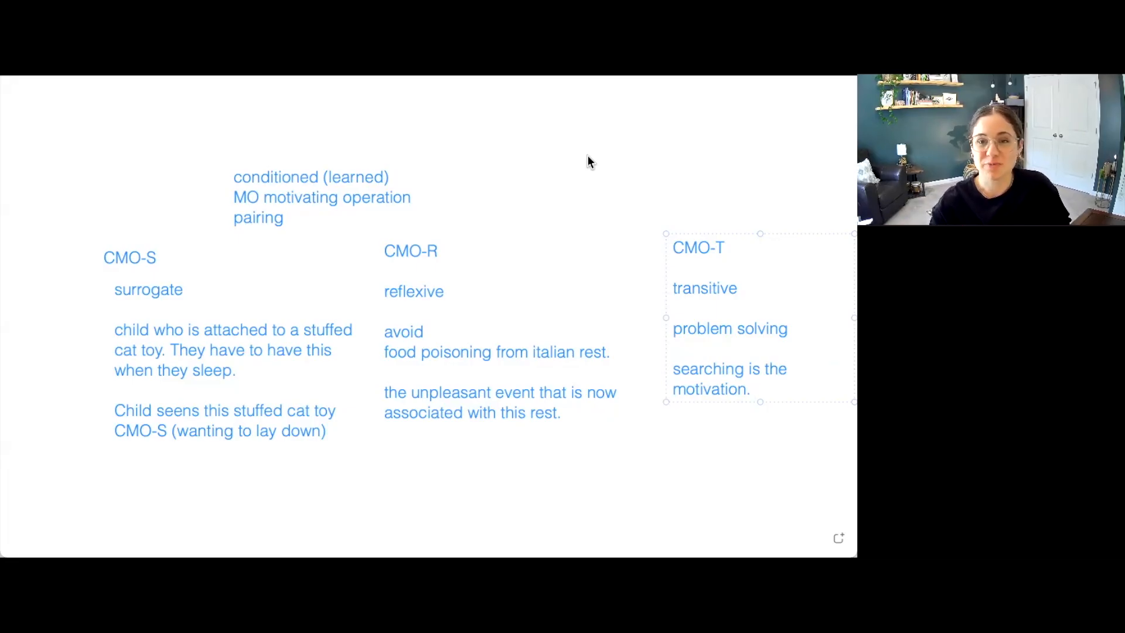